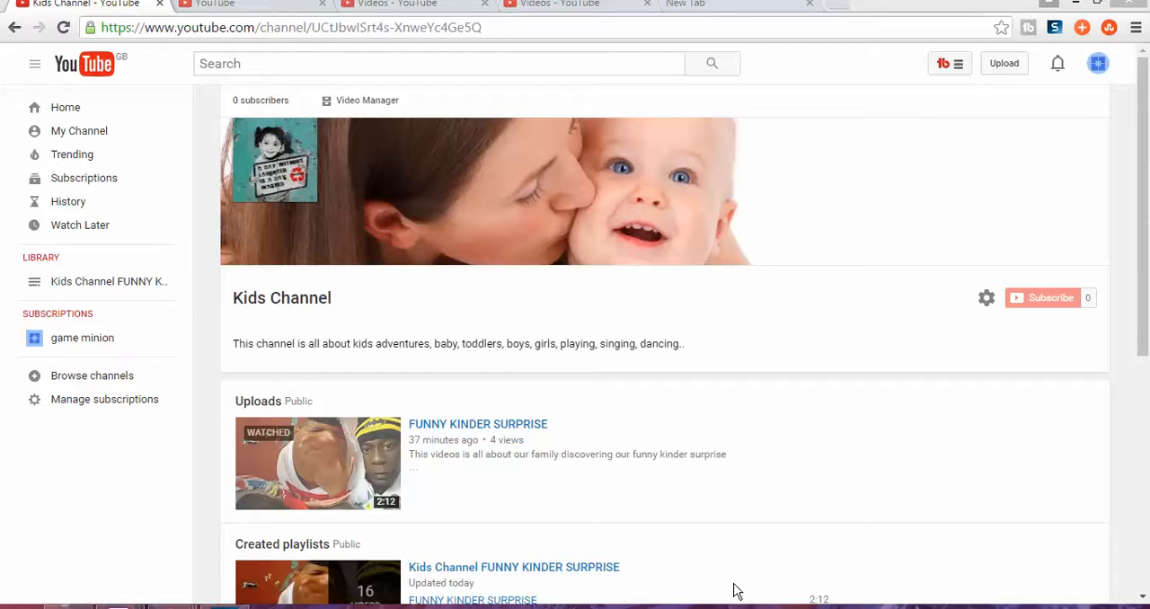
pyautogui.moveTo(853, 488)
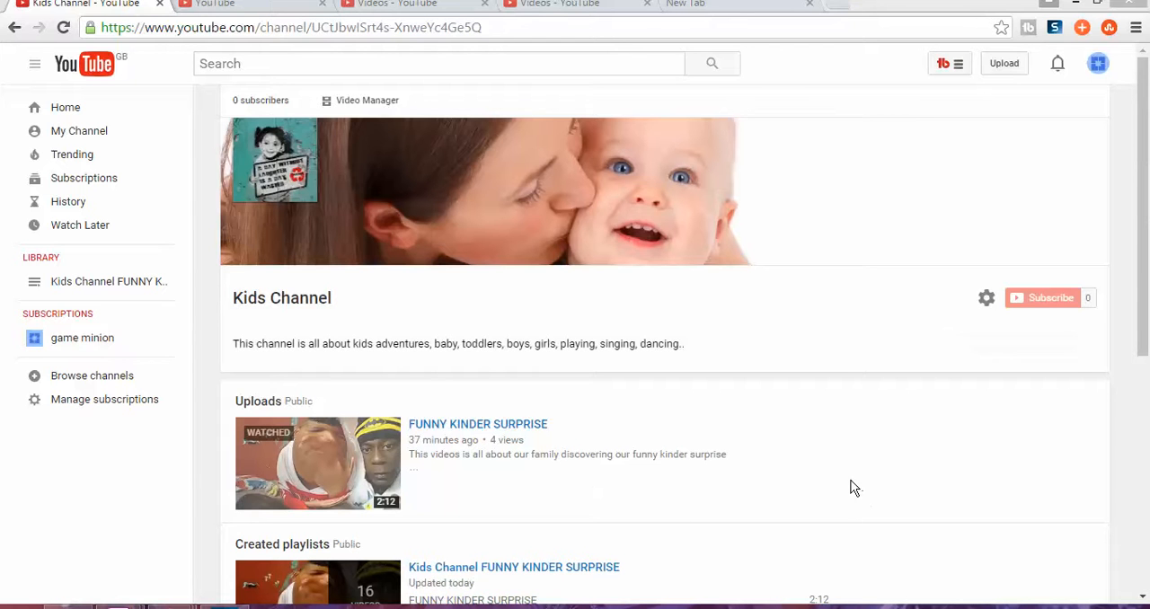
# Step: Enable 'Customise the layout of your channel', keep subscriptions public, and save the channel settings
pyautogui.scroll(-3)
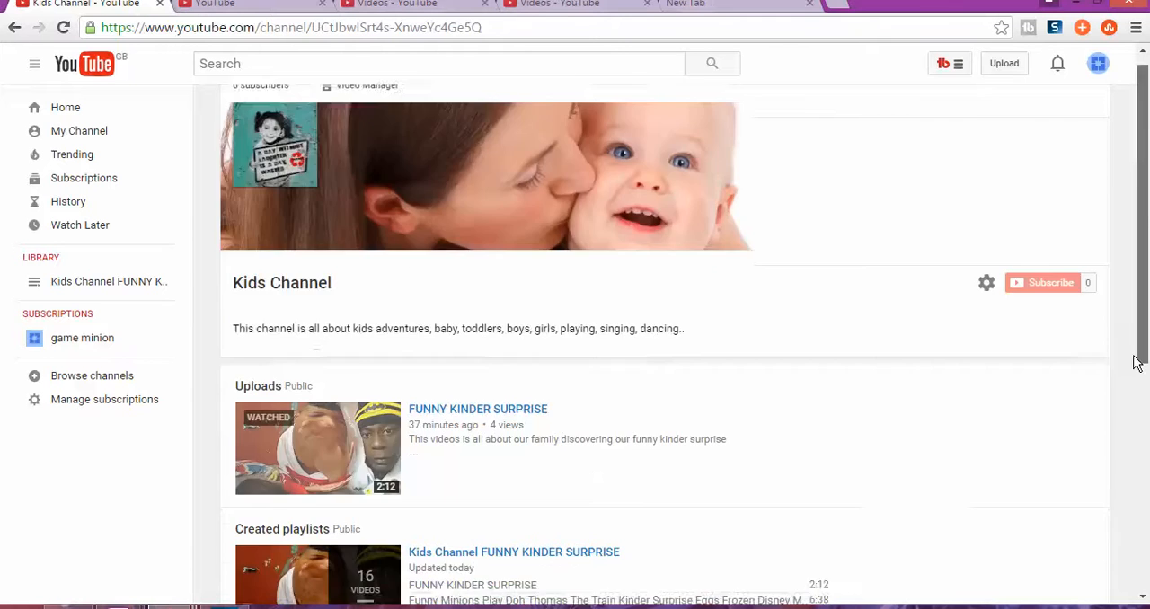
pyautogui.scroll(-3)
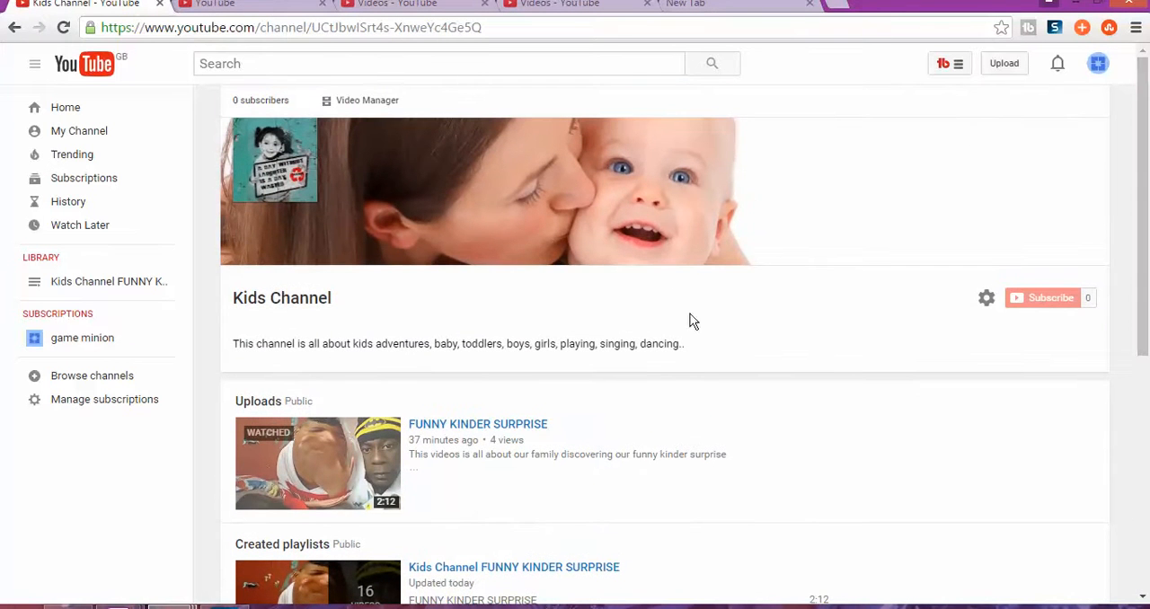
pyautogui.moveTo(364, 479)
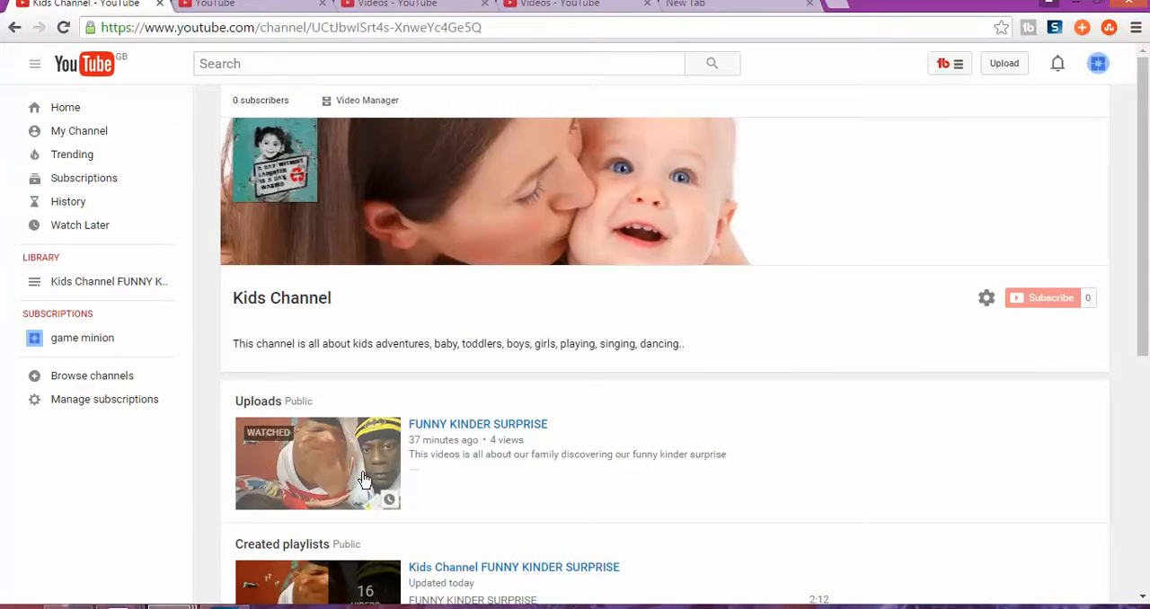
pyautogui.moveTo(685, 429)
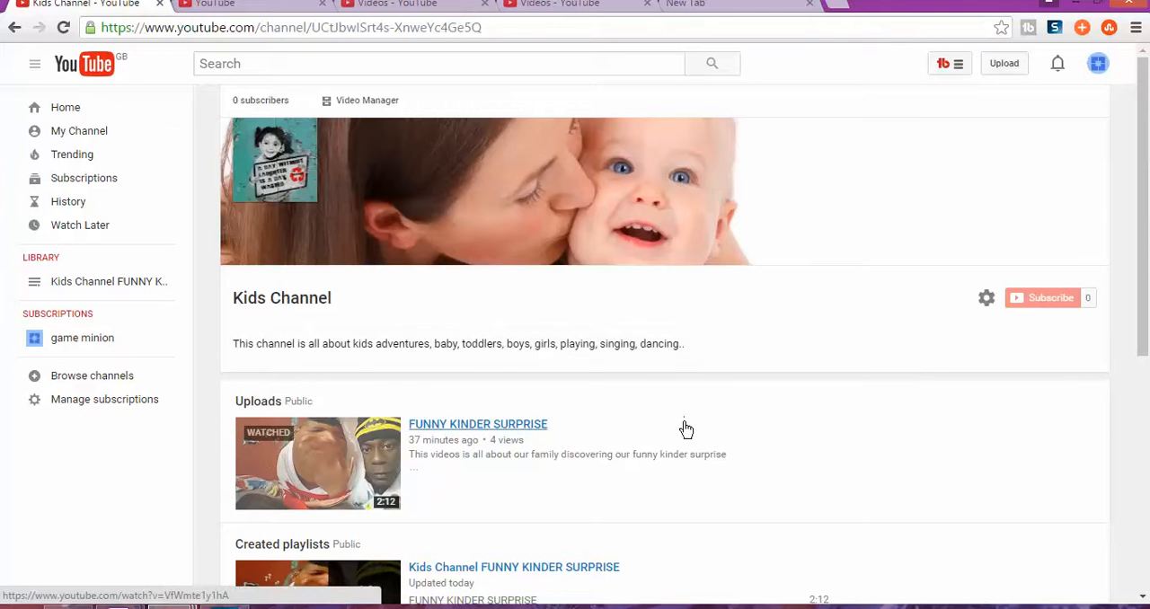
pyautogui.scroll(-3)
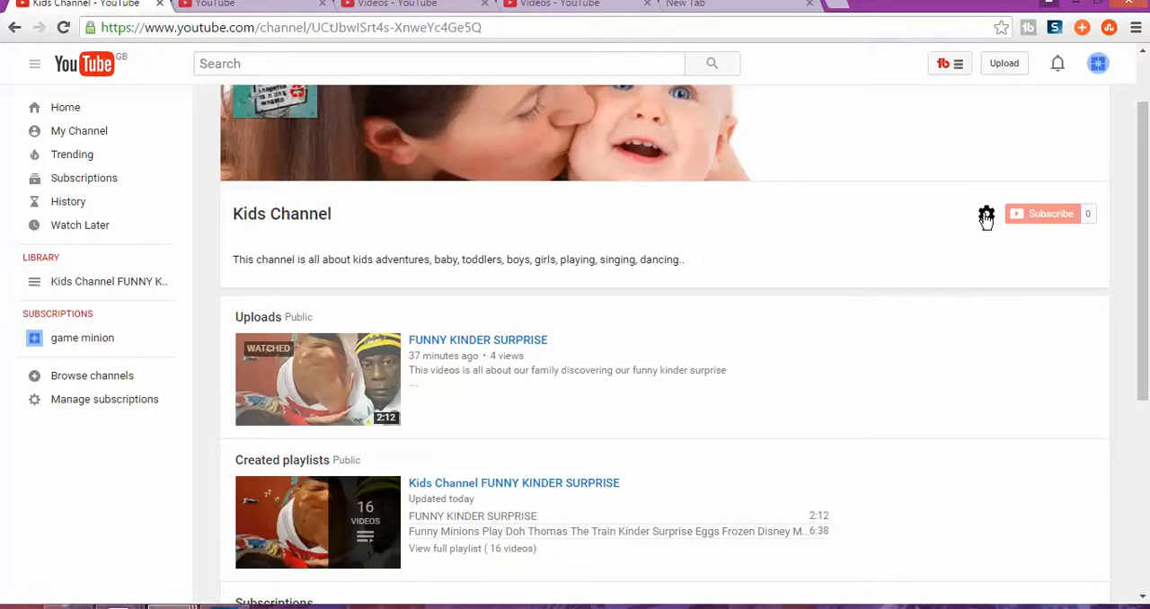
pyautogui.click(986, 215)
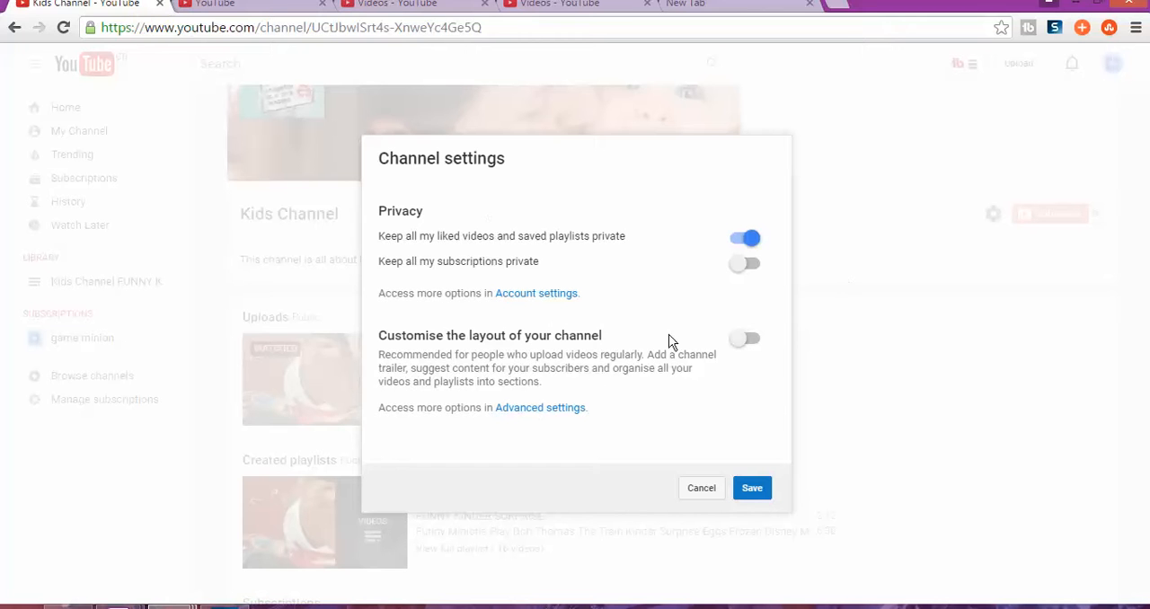
pyautogui.moveTo(492, 243)
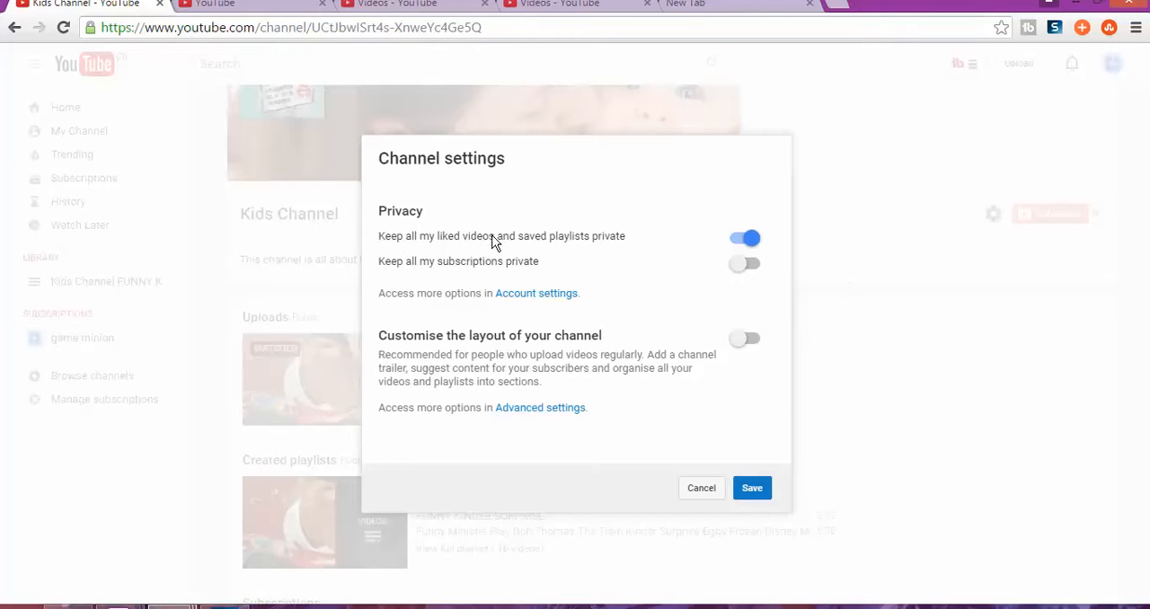
pyautogui.moveTo(620, 243)
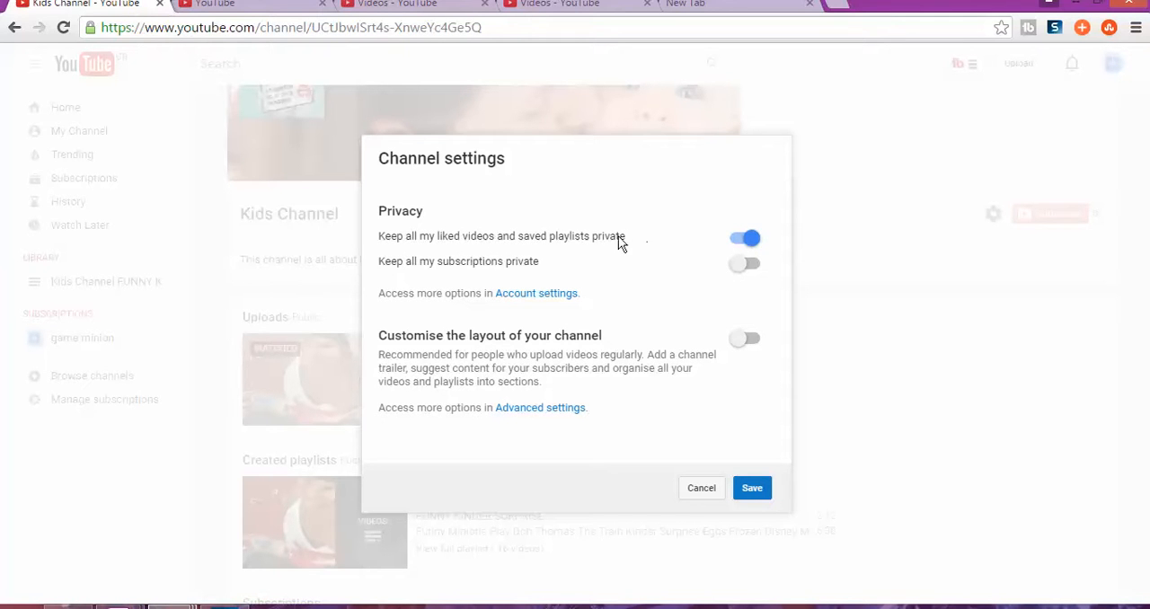
pyautogui.moveTo(544, 269)
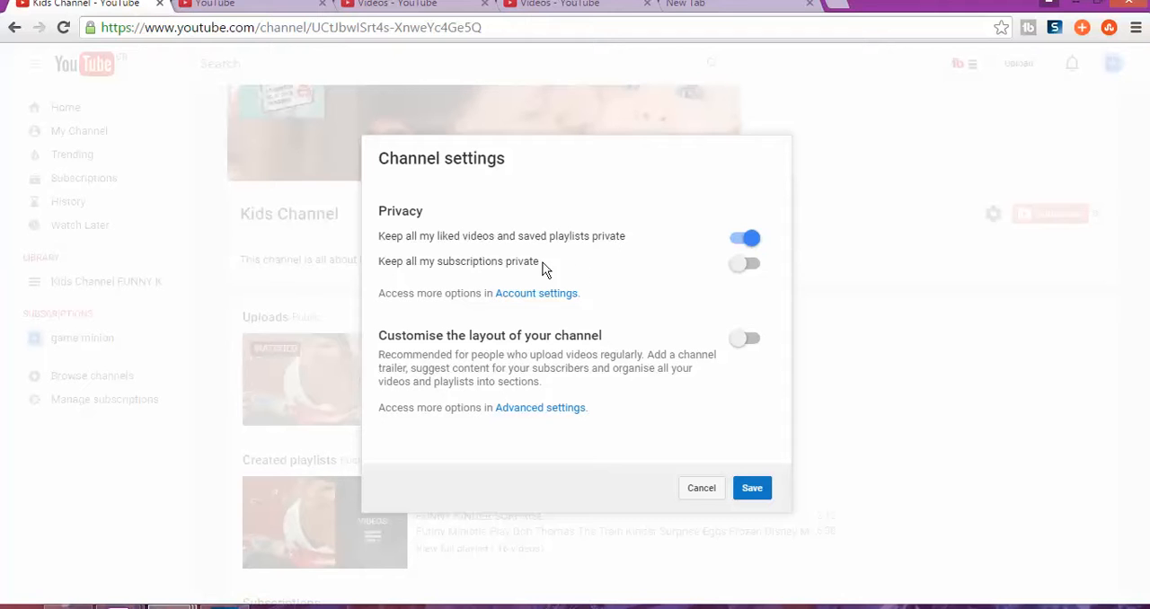
pyautogui.moveTo(759, 267)
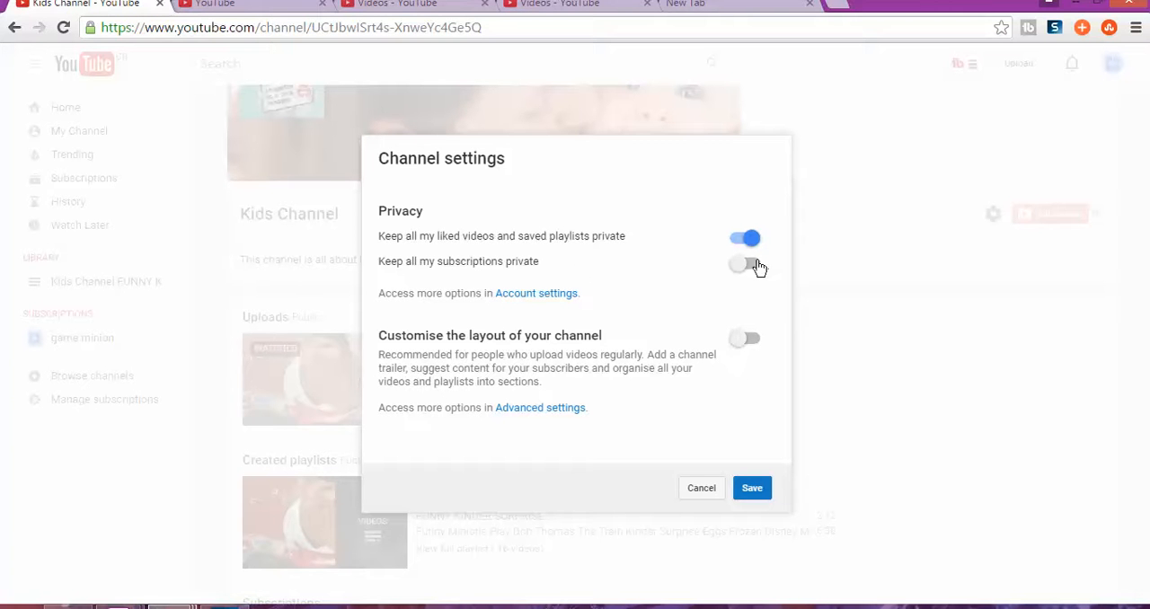
pyautogui.click(743, 261)
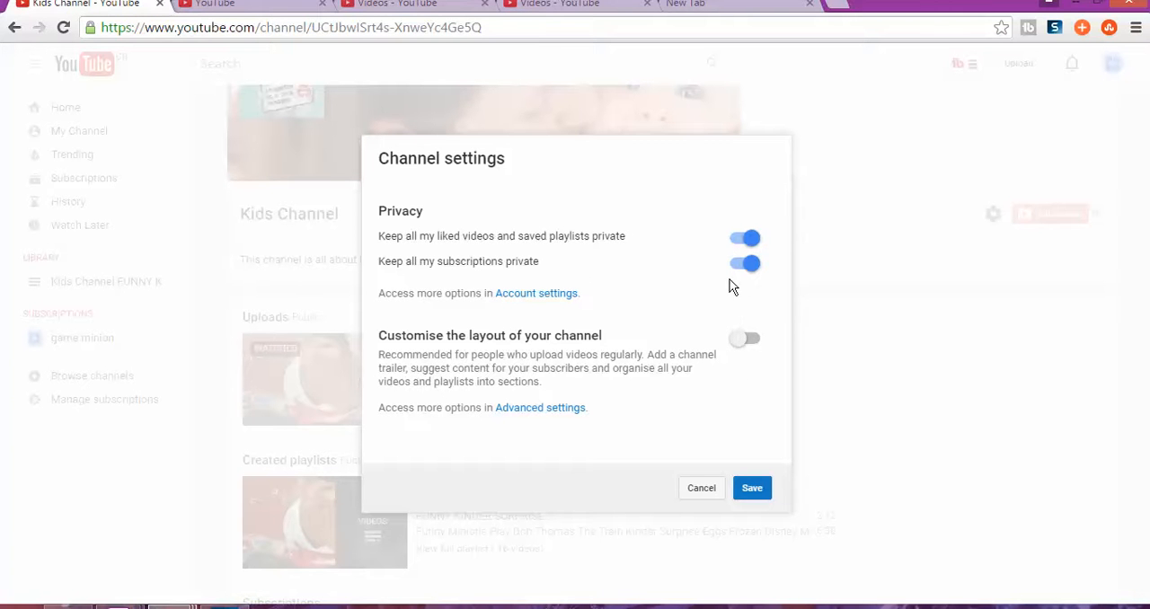
pyautogui.click(744, 262)
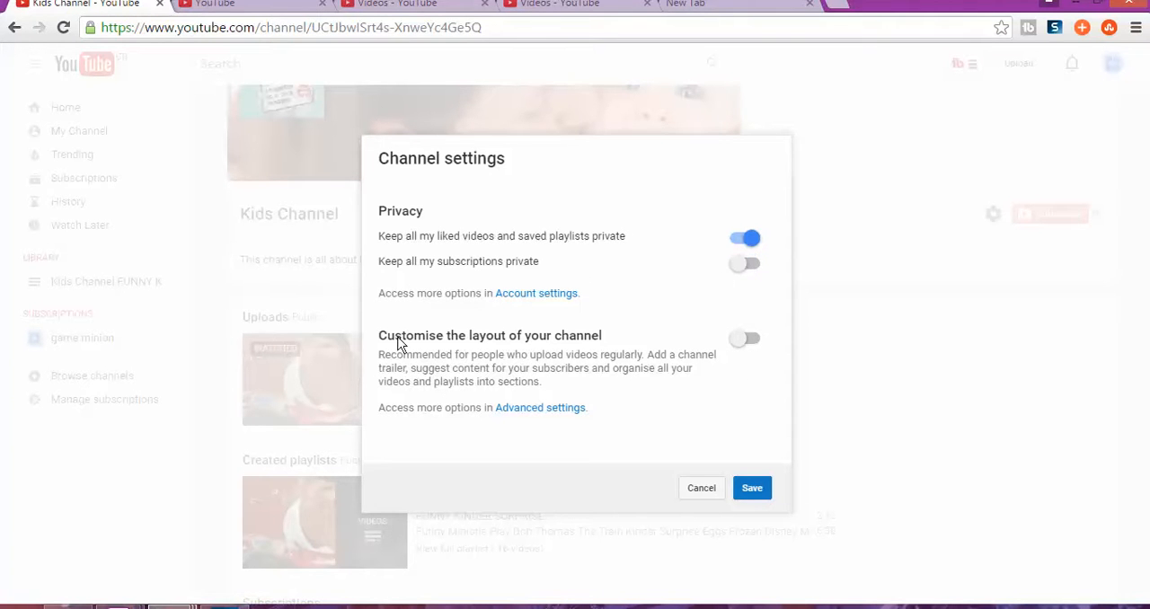
pyautogui.moveTo(483, 353)
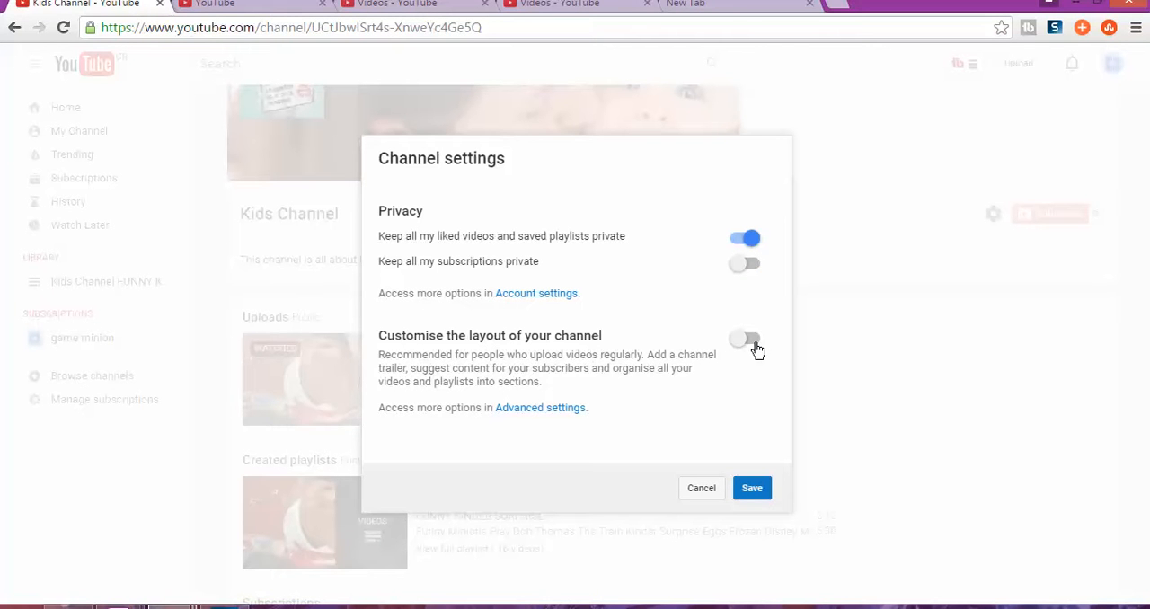
pyautogui.click(744, 338)
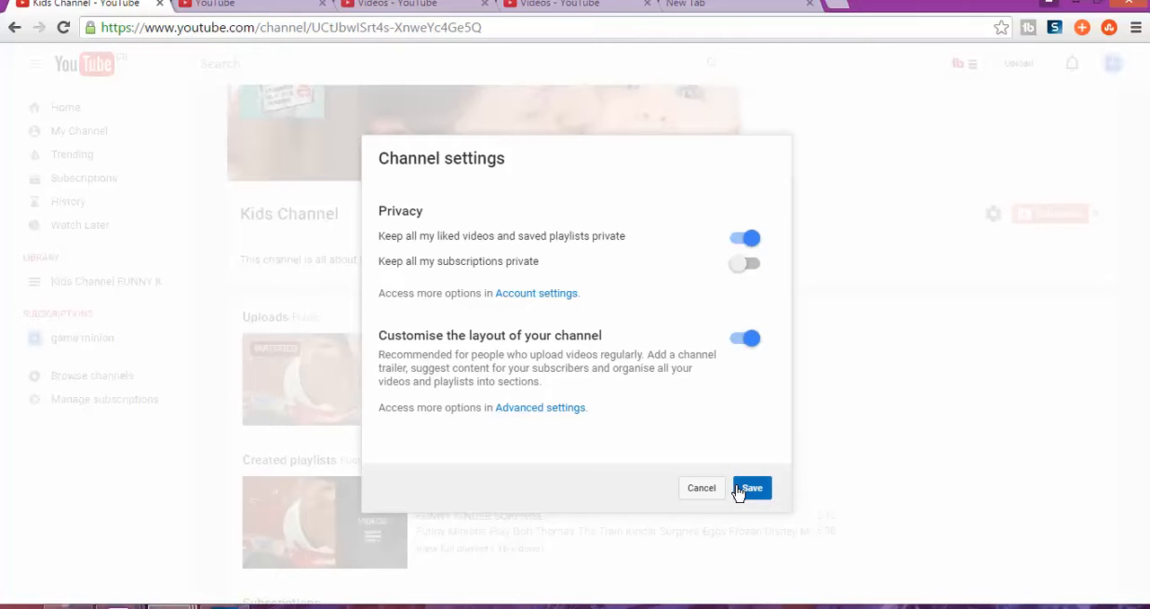
pyautogui.click(750, 488)
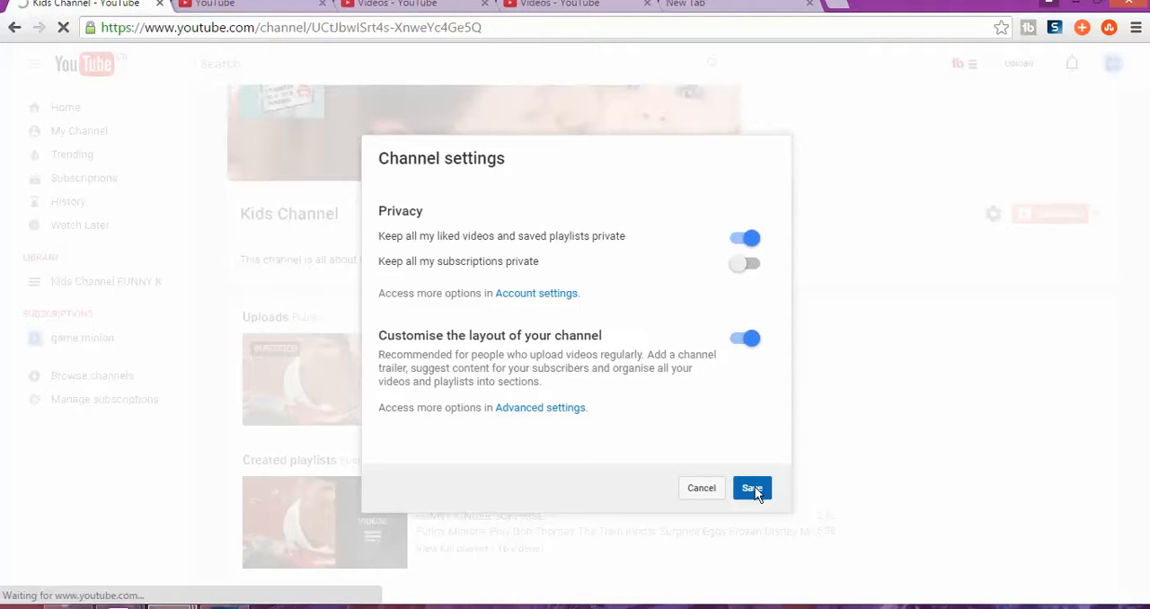
# Step: Scroll the reloaded Kids Channel page through its Uploads, Created playlists and Subscriptions sections
pyautogui.click(751, 488)
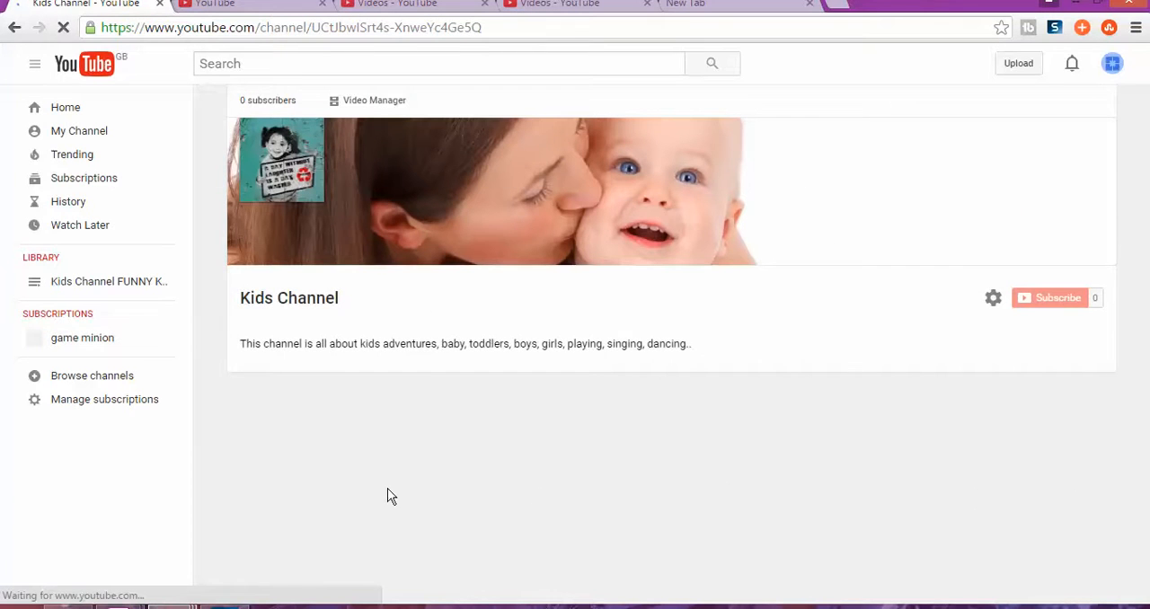
pyautogui.scroll(-3)
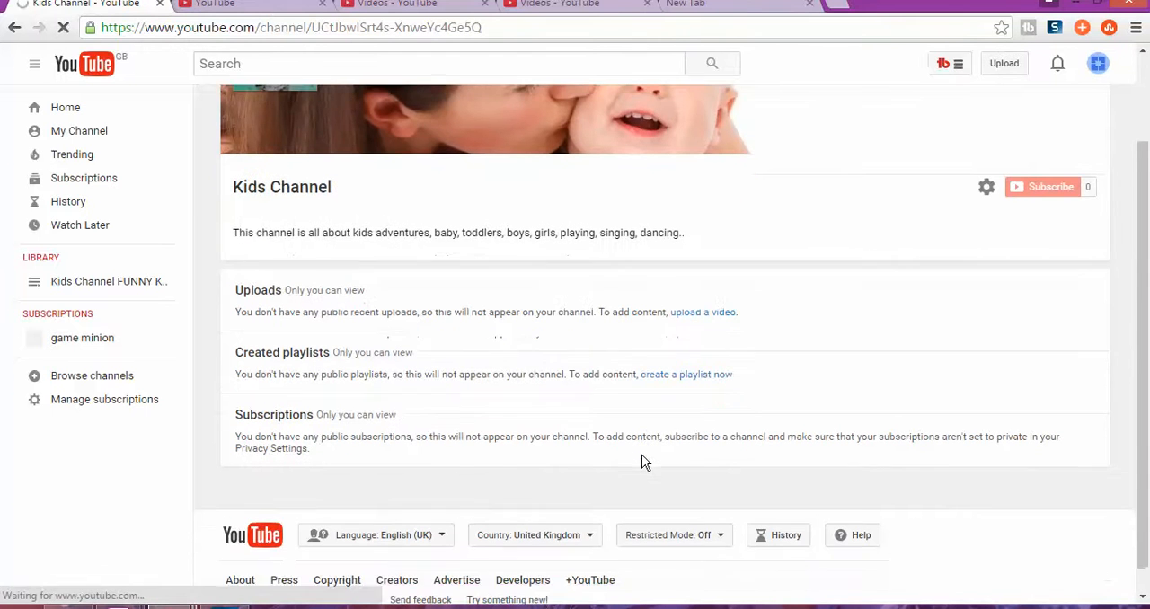
pyautogui.scroll(-3)
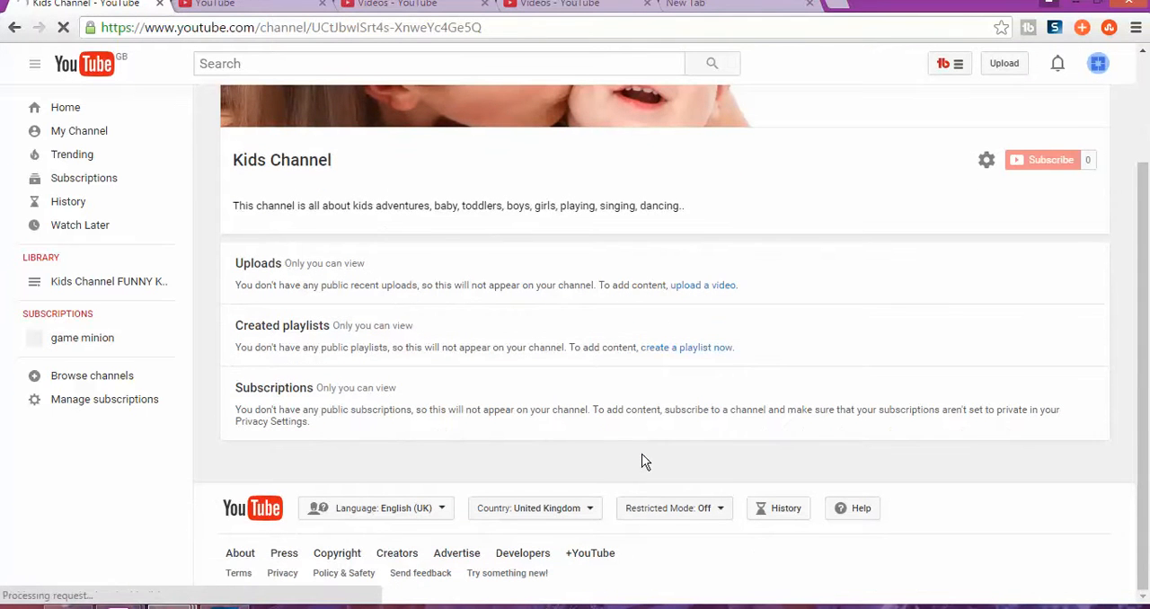
pyautogui.moveTo(826, 387)
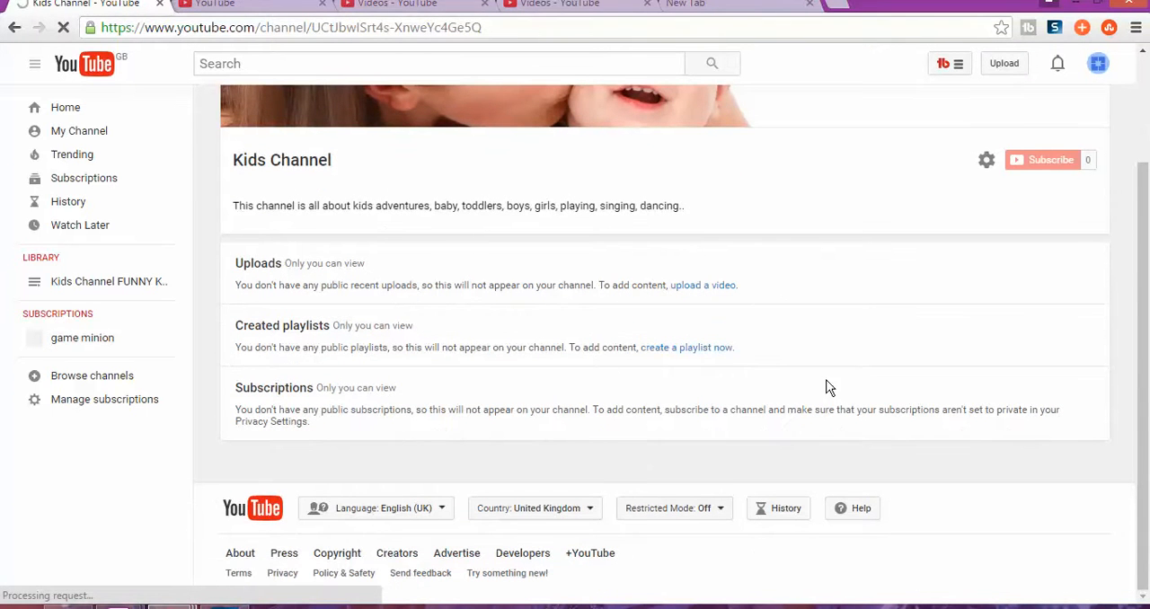
pyautogui.moveTo(988, 220)
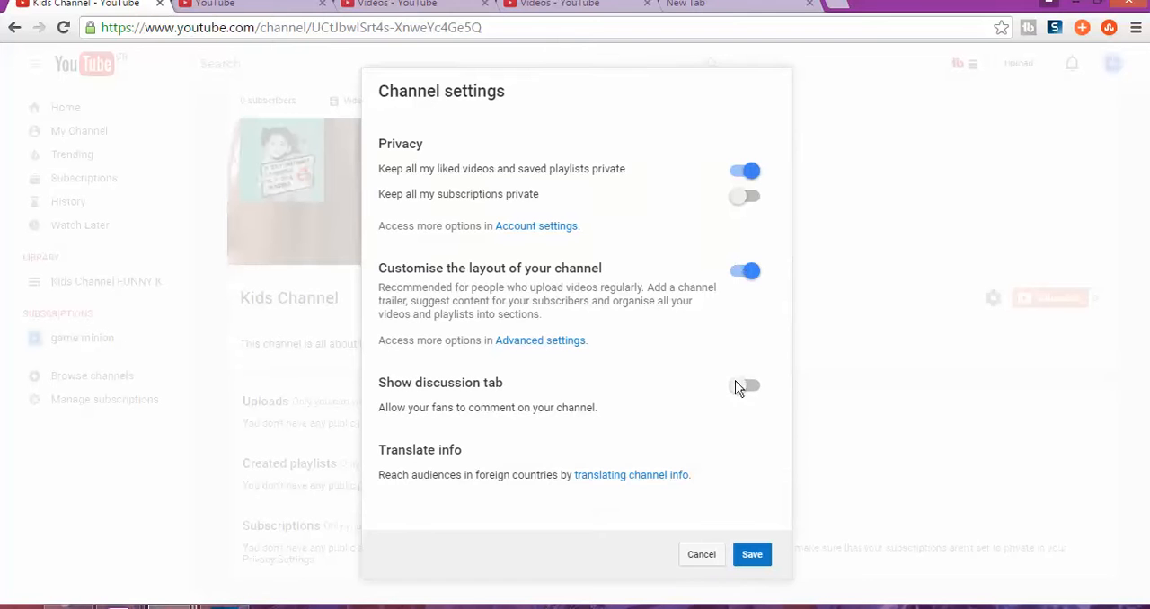
# Step: Turn on the Discussion tab so fans can comment, then save the channel settings
pyautogui.click(744, 385)
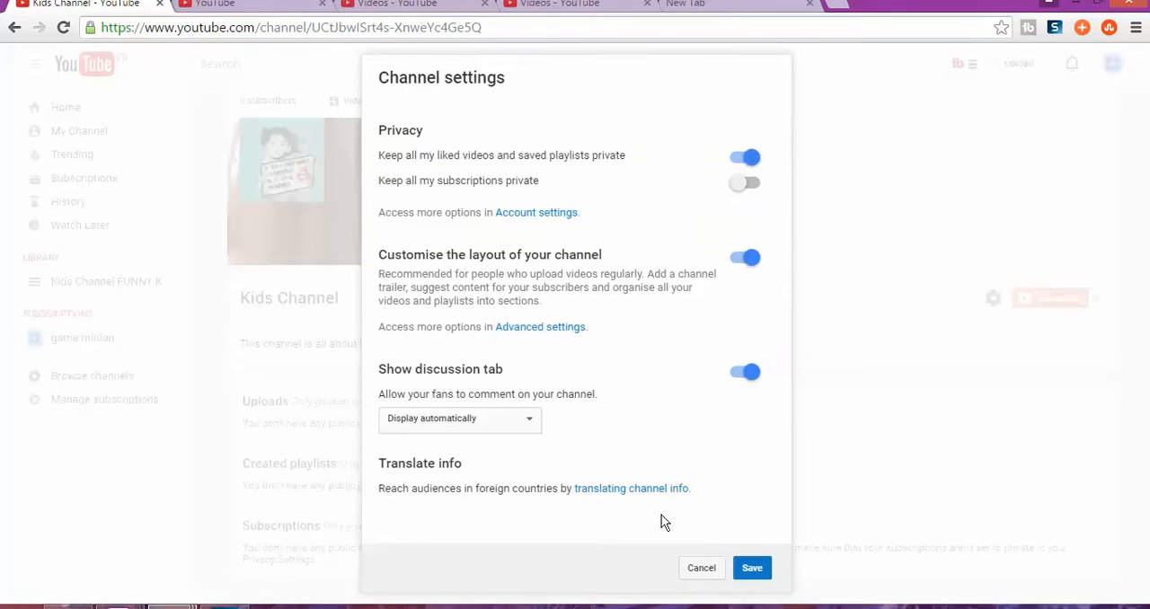
pyautogui.moveTo(550, 450)
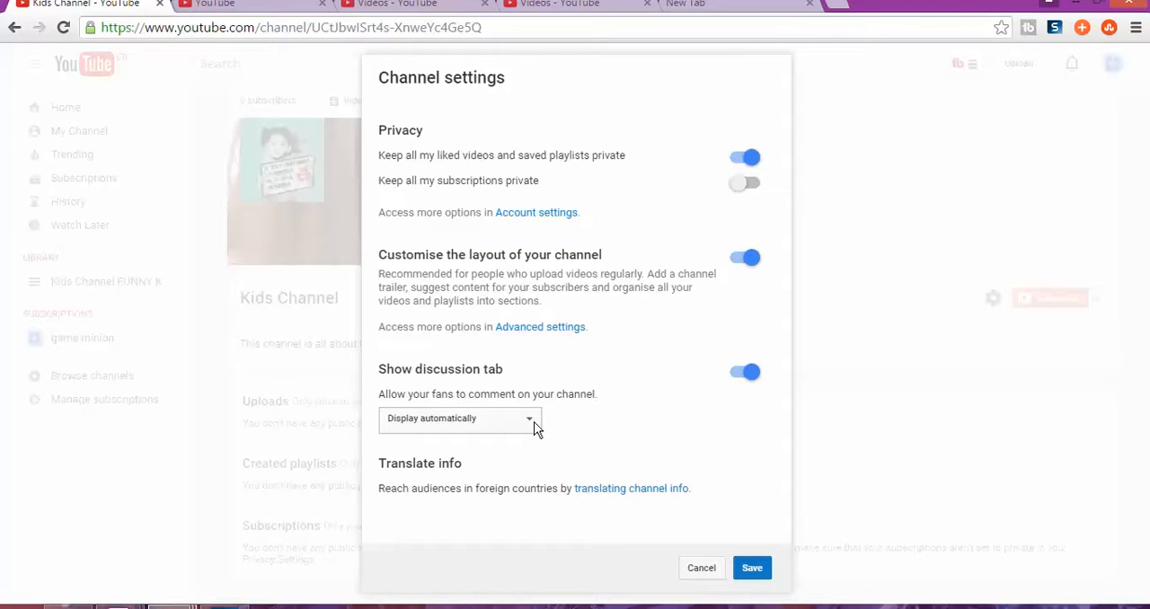
pyautogui.click(459, 418)
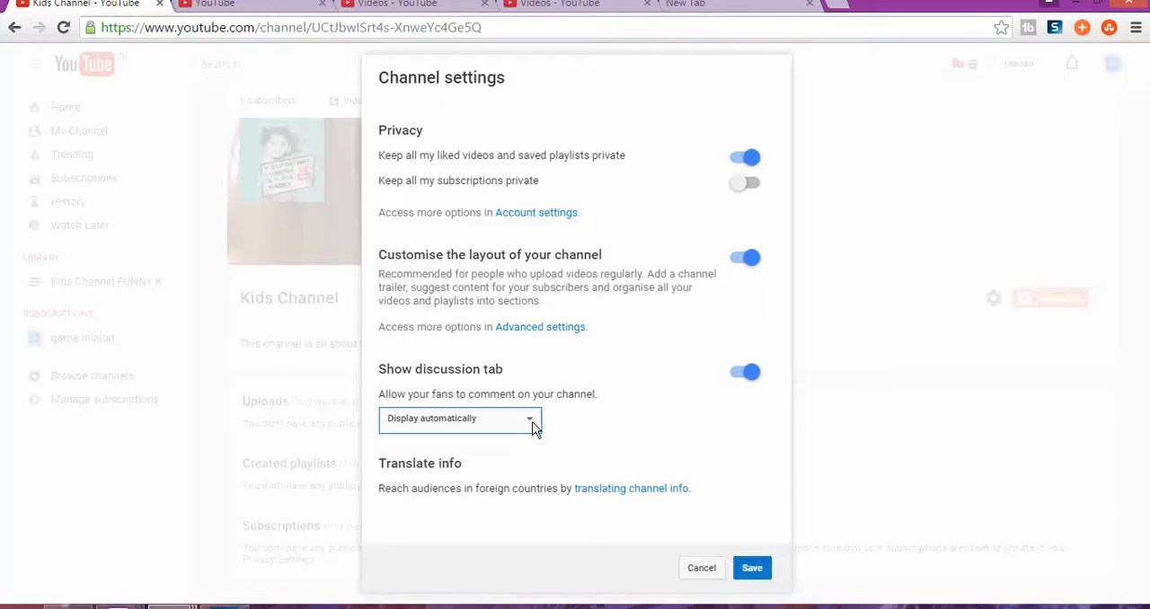
pyautogui.moveTo(635, 449)
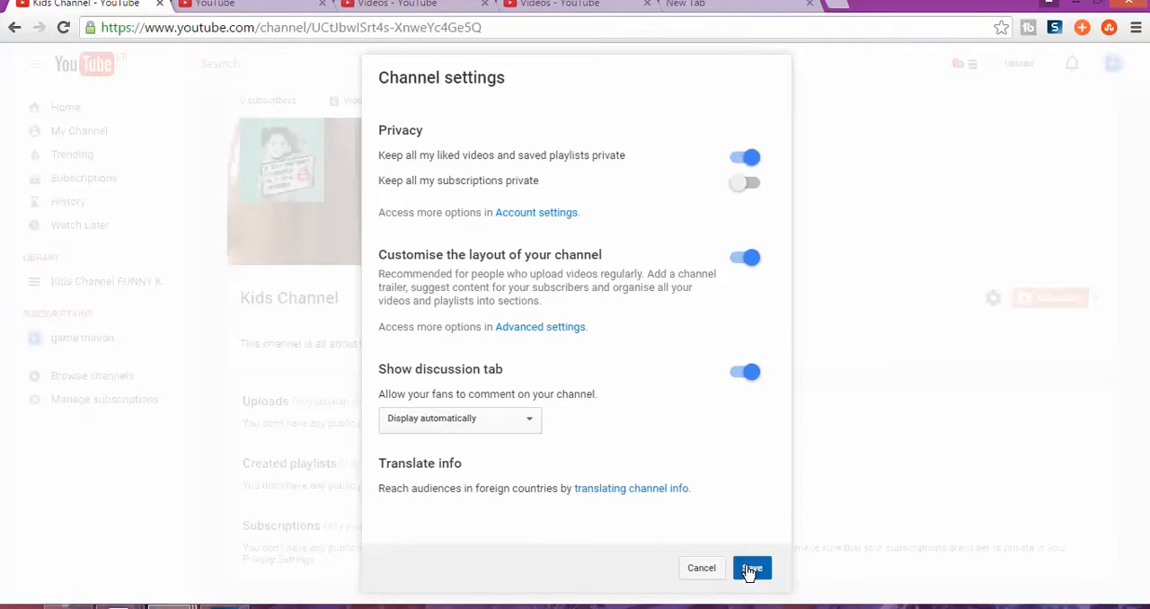
pyautogui.click(751, 568)
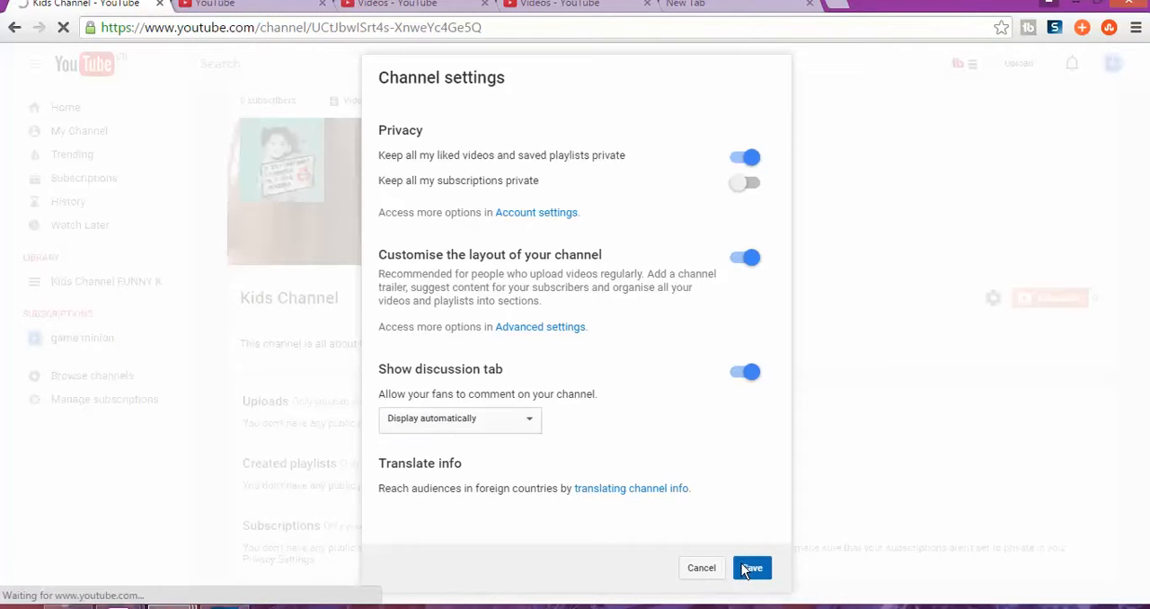
pyautogui.click(751, 568)
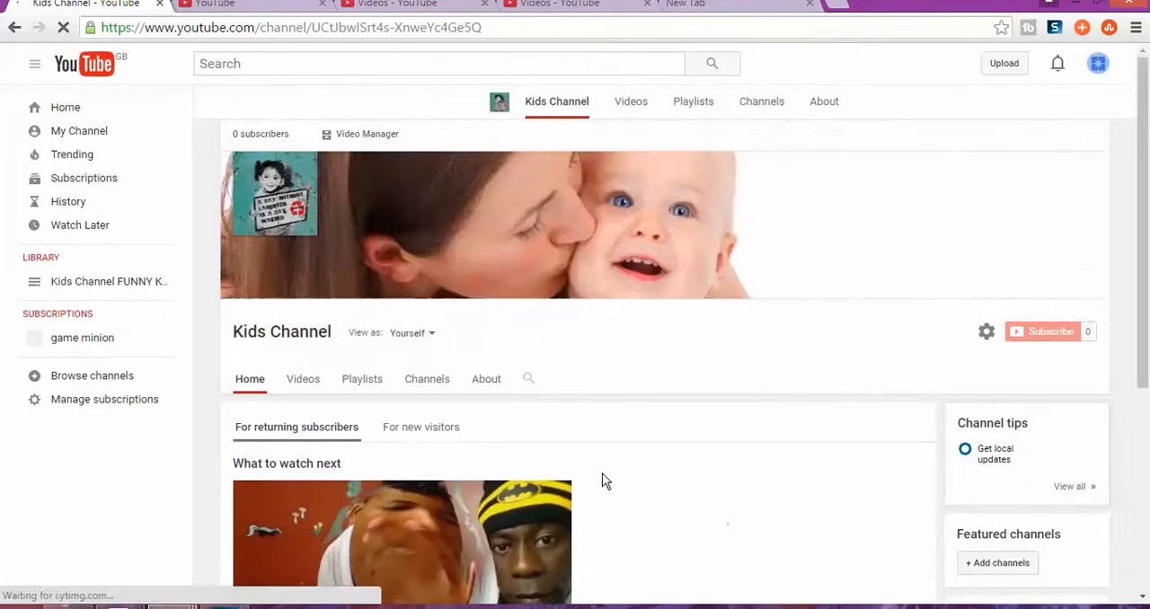
pyautogui.scroll(-3)
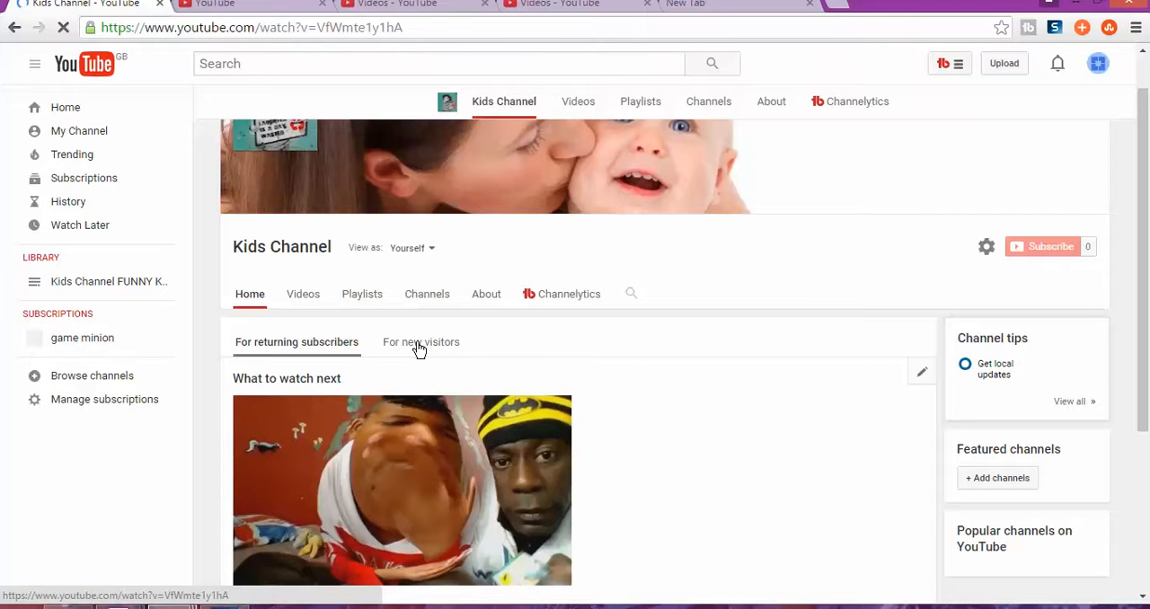
pyautogui.moveTo(335, 349)
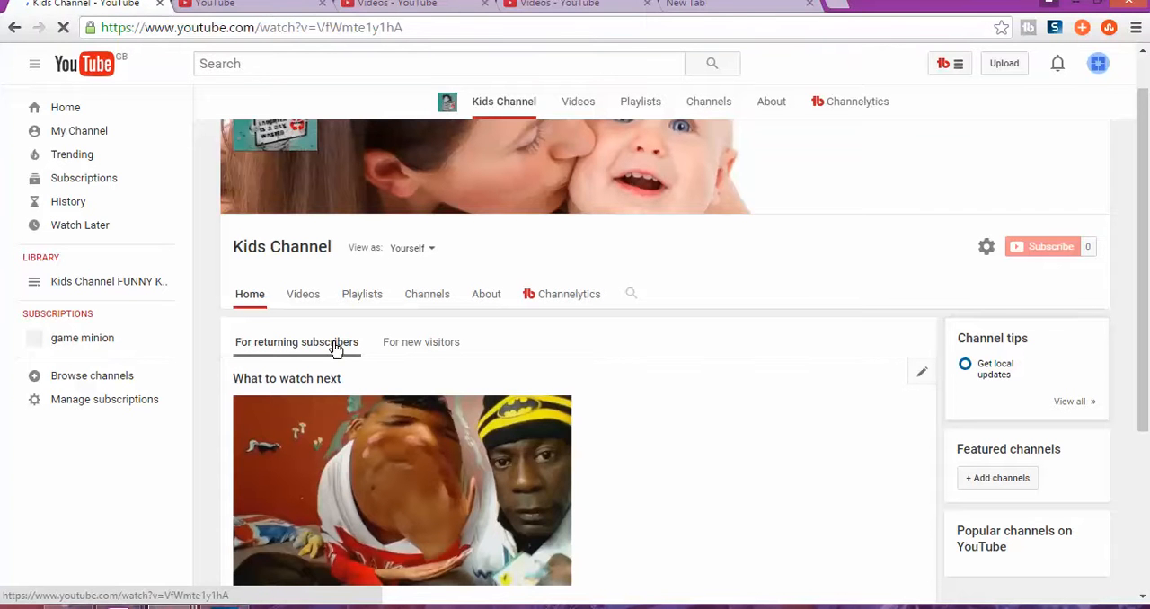
pyautogui.click(401, 490)
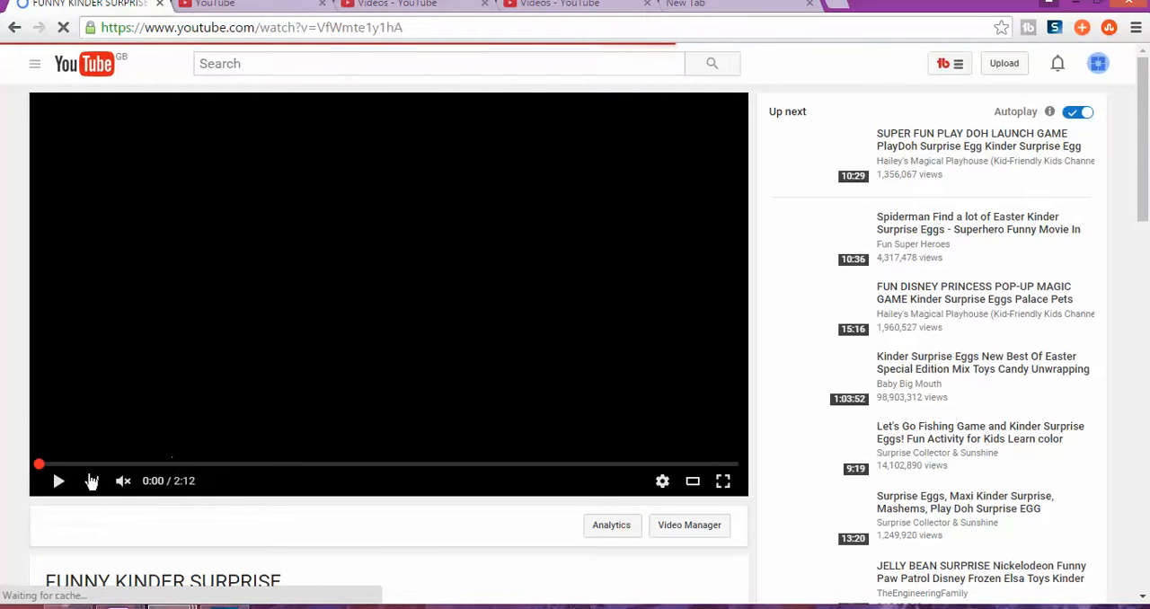
pyautogui.click(57, 480)
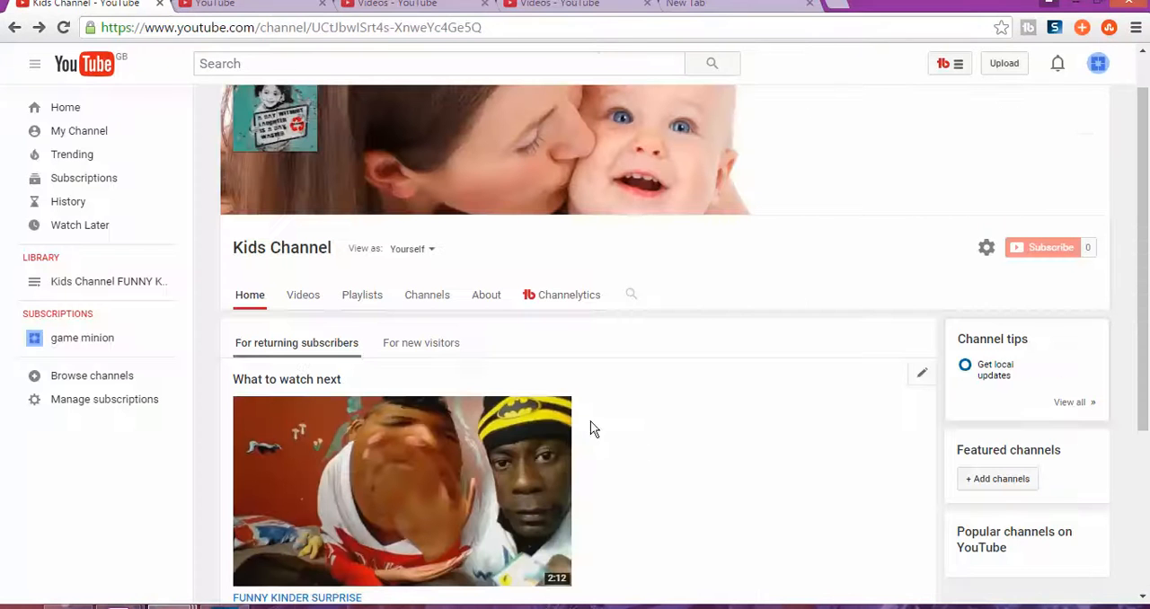
# Step: Switch the Kids Channel home page to the 'For new visitors' view
pyautogui.click(419, 342)
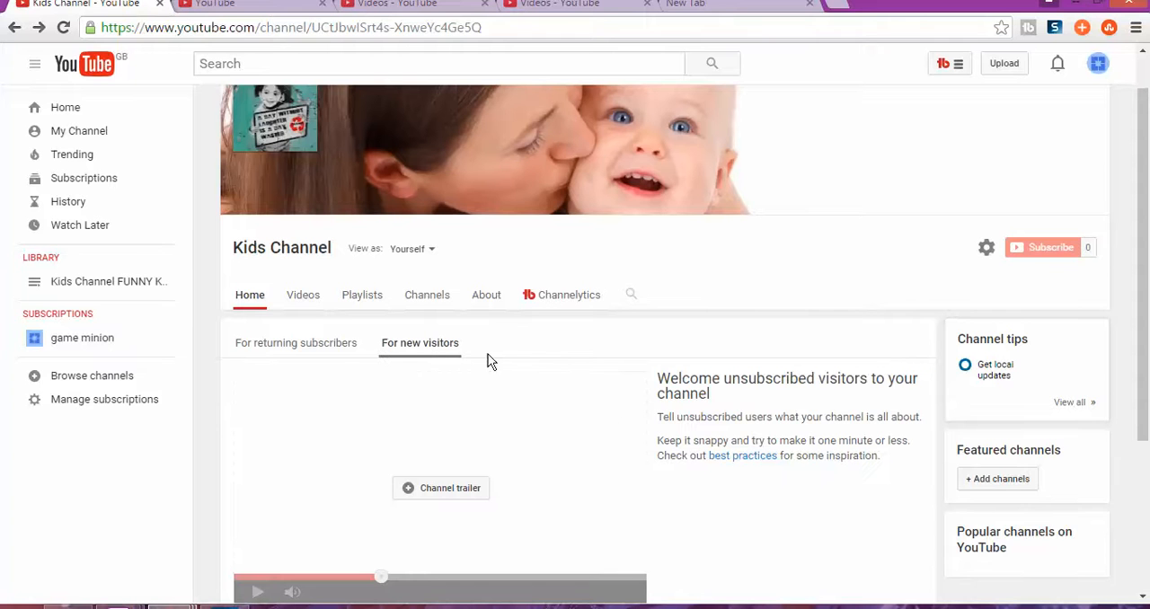
pyautogui.moveTo(315, 449)
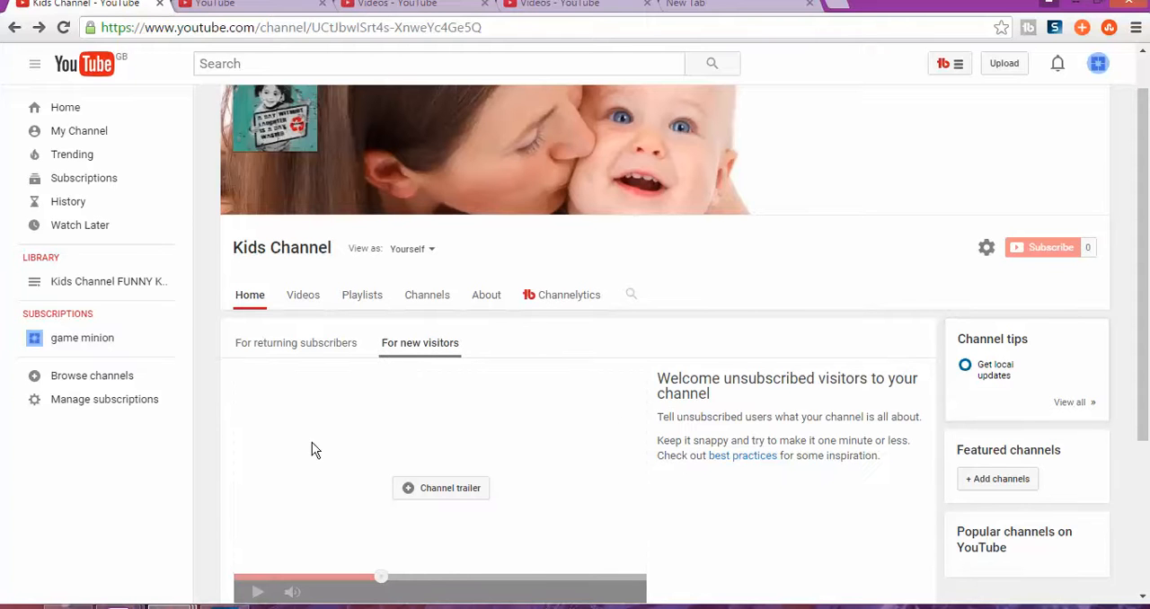
pyautogui.moveTo(565, 360)
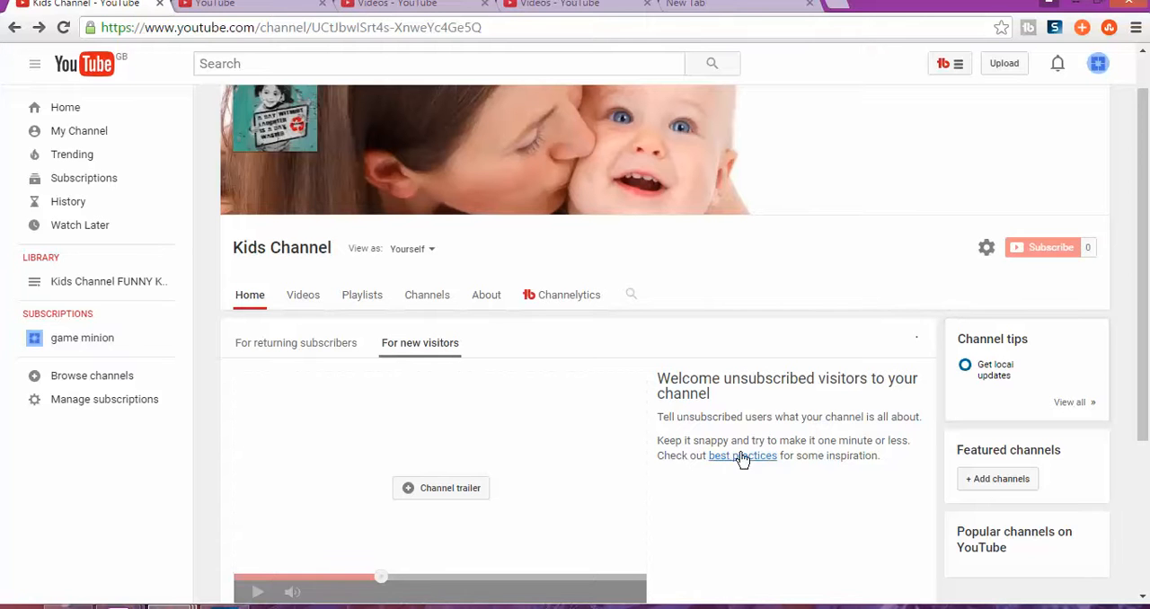
pyautogui.moveTo(802, 398)
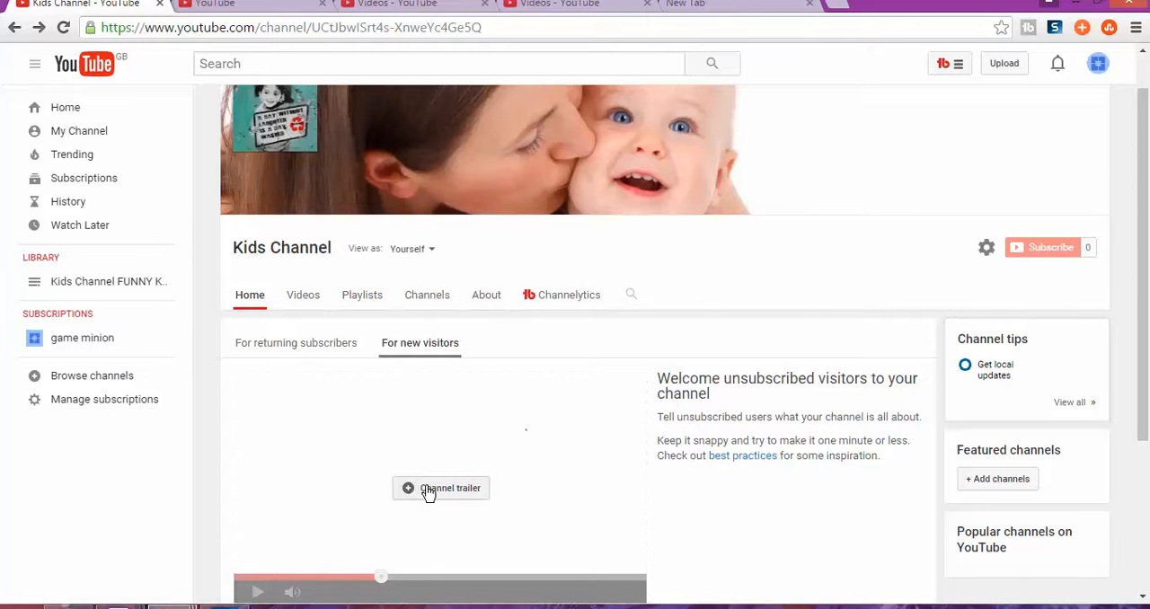
# Step: Set the FUNNY KINDER SURPRISE upload as the new-visitor channel trailer
pyautogui.click(441, 487)
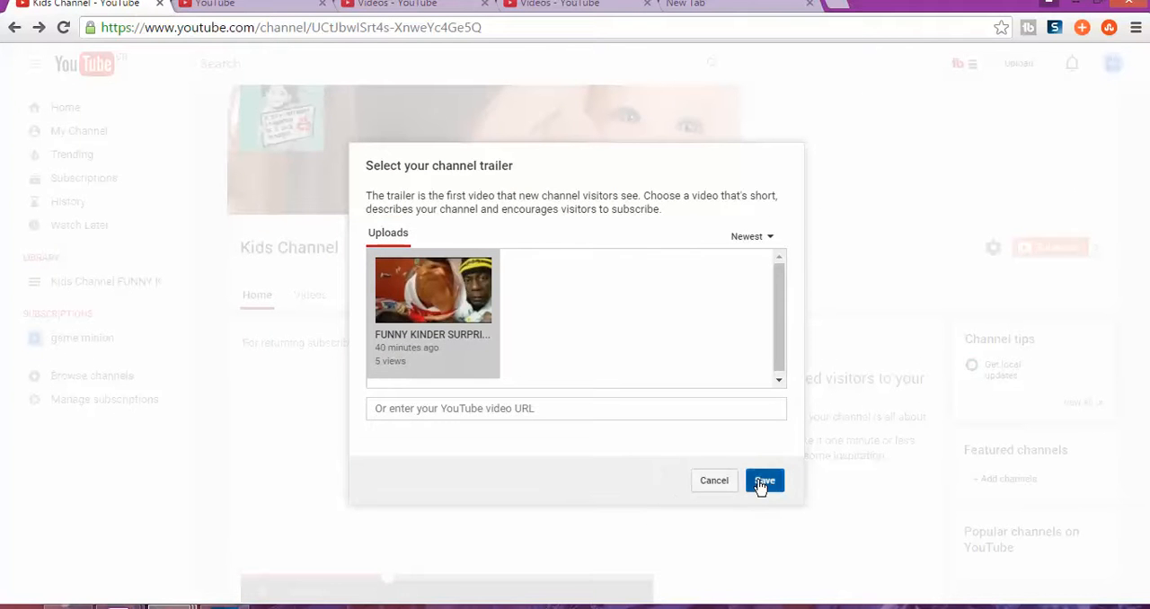
pyautogui.click(763, 480)
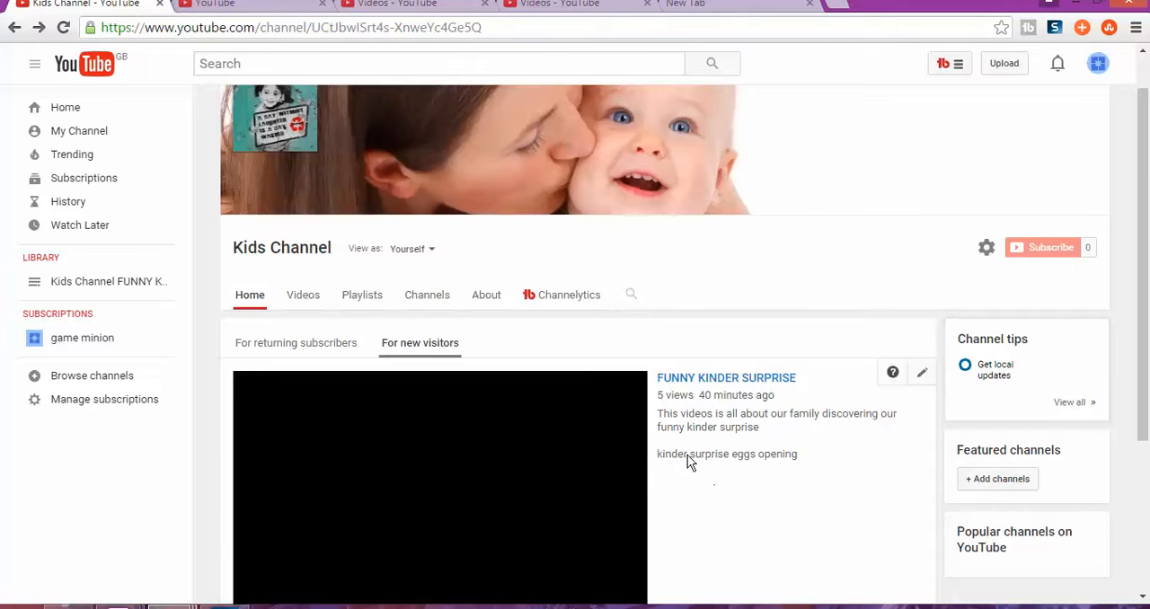
pyautogui.scroll(-3)
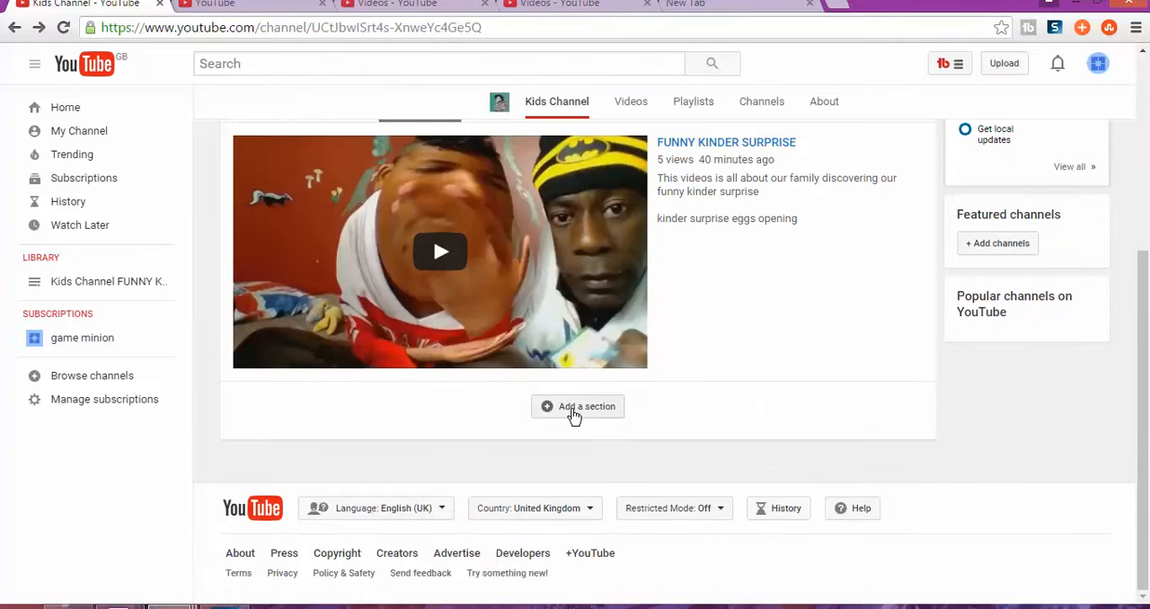
# Step: Add a Created playlists section with a Horizontal row layout below the trailer
pyautogui.click(577, 406)
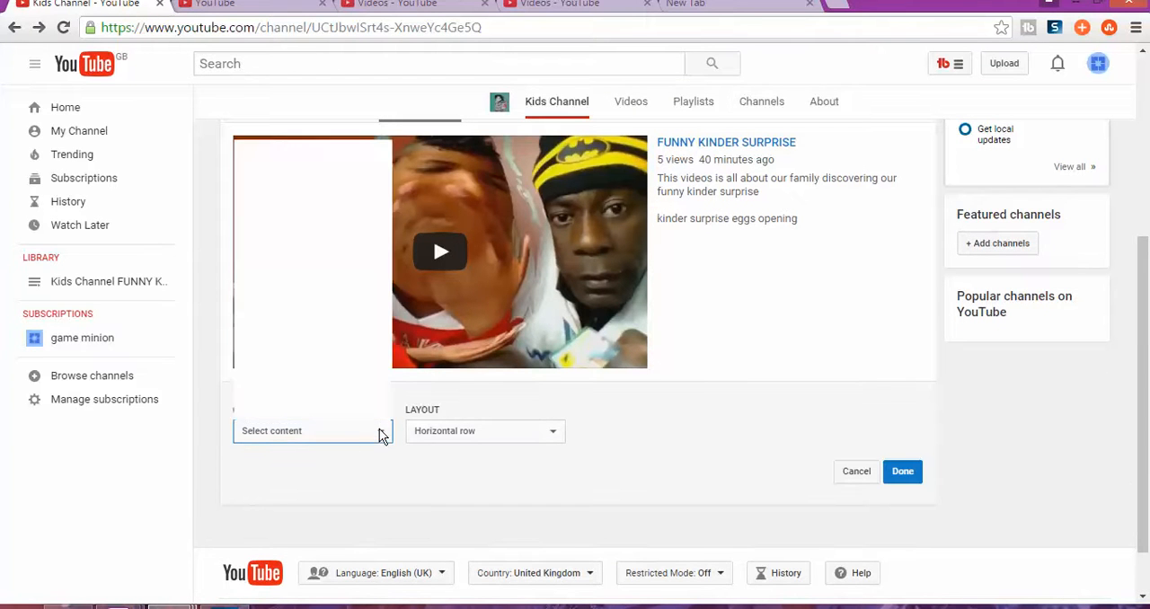
pyautogui.click(313, 430)
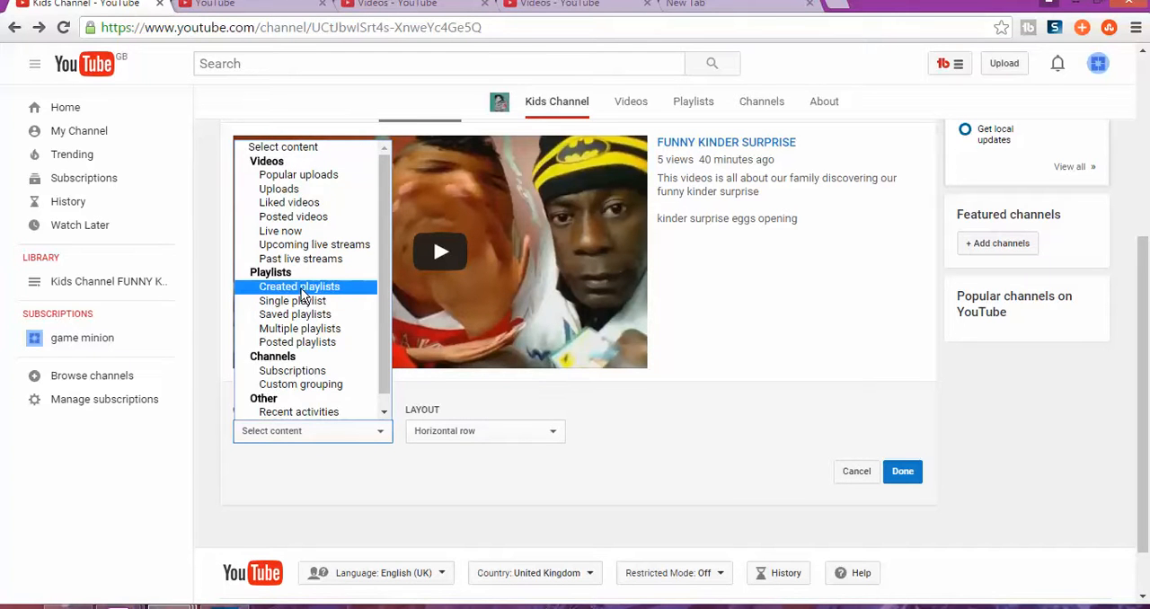
pyautogui.click(299, 286)
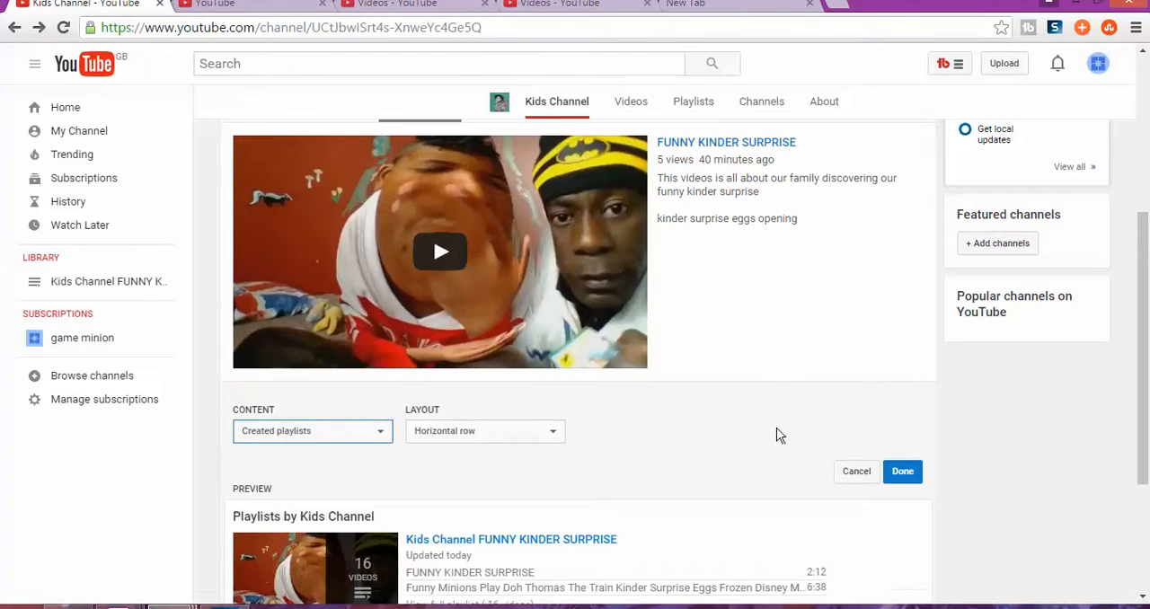
pyautogui.moveTo(567, 440)
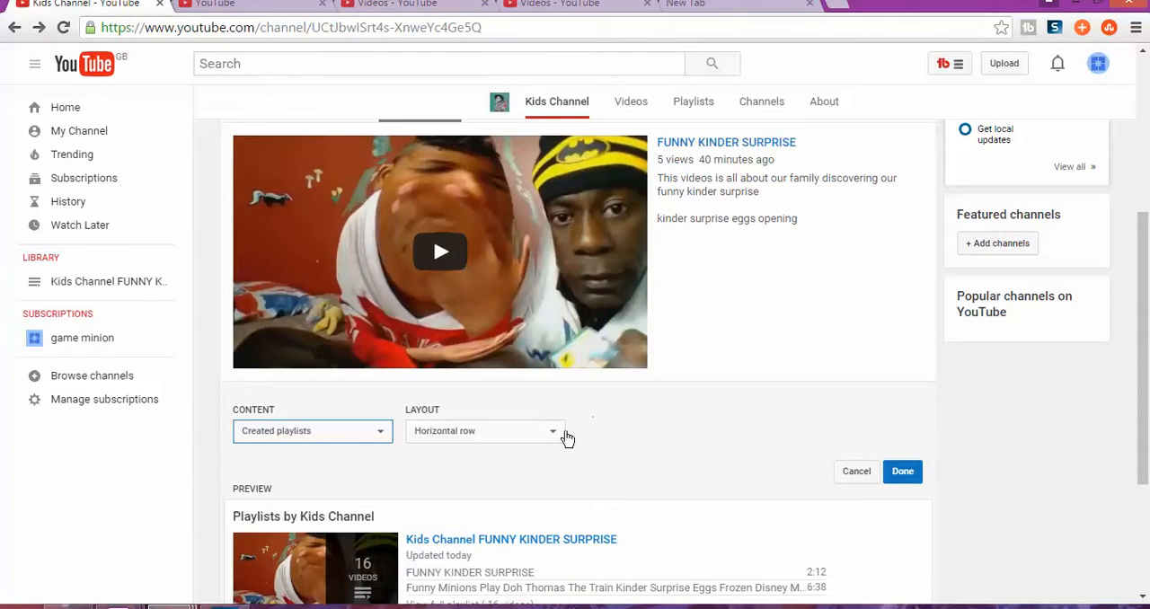
pyautogui.click(483, 430)
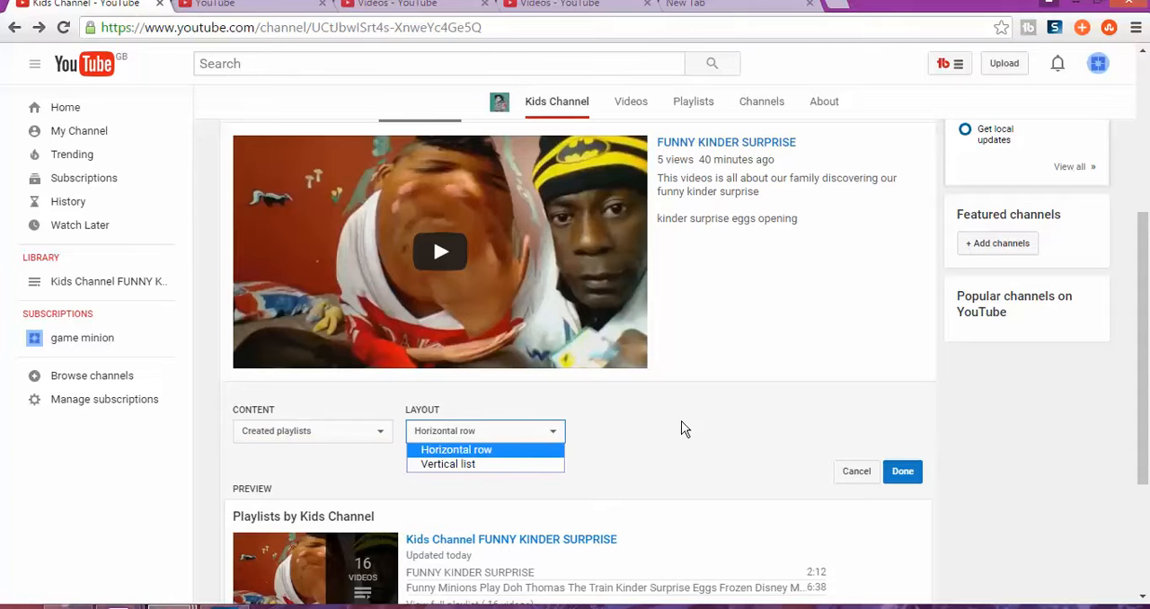
pyautogui.click(456, 449)
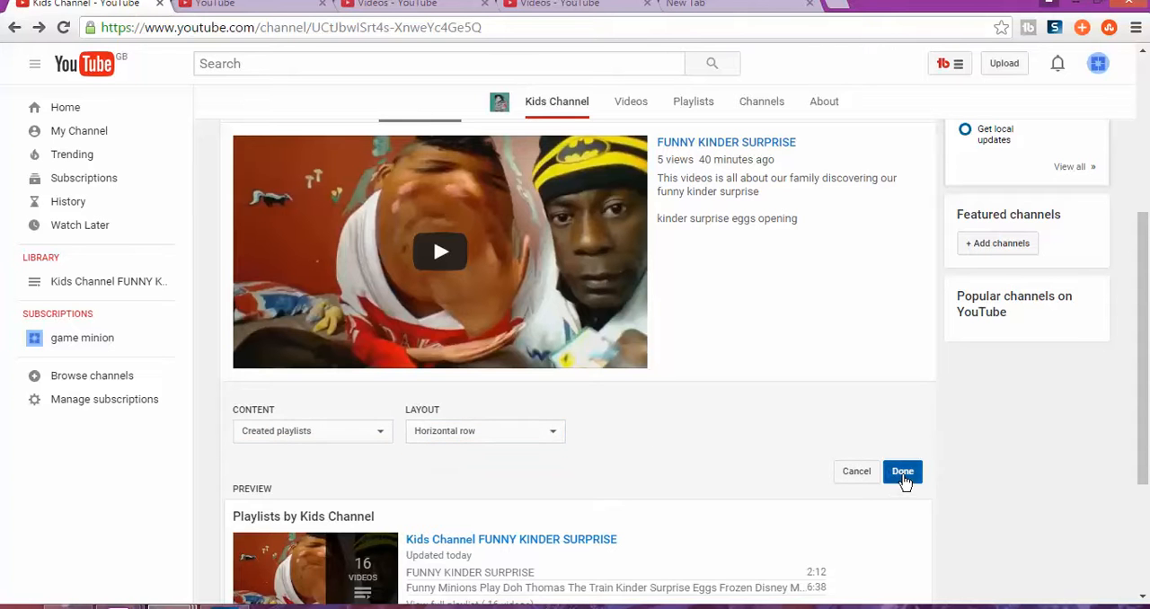
pyautogui.click(901, 470)
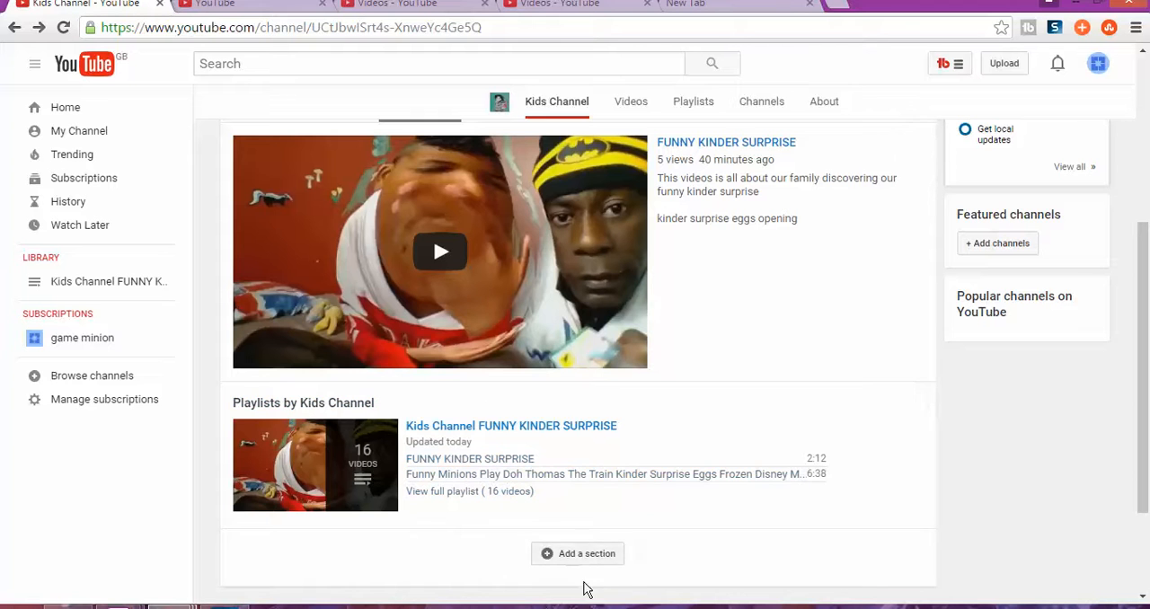
pyautogui.click(578, 553)
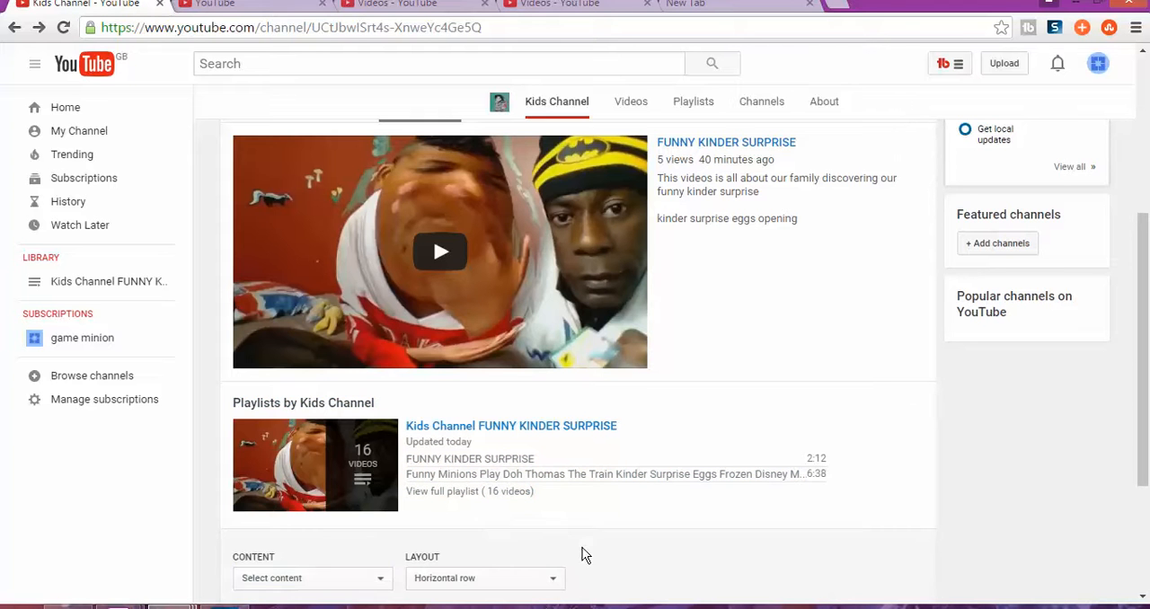
# Step: Add a Popular uploads section and move it above Playlists by Kids Channel
pyautogui.click(311, 577)
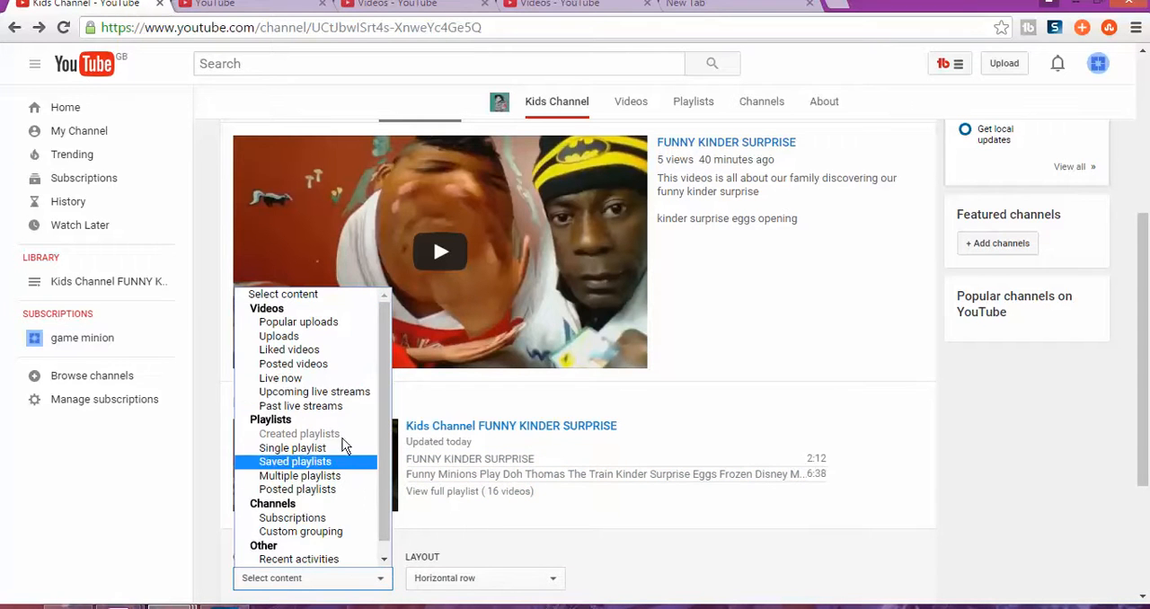
pyautogui.moveTo(298, 321)
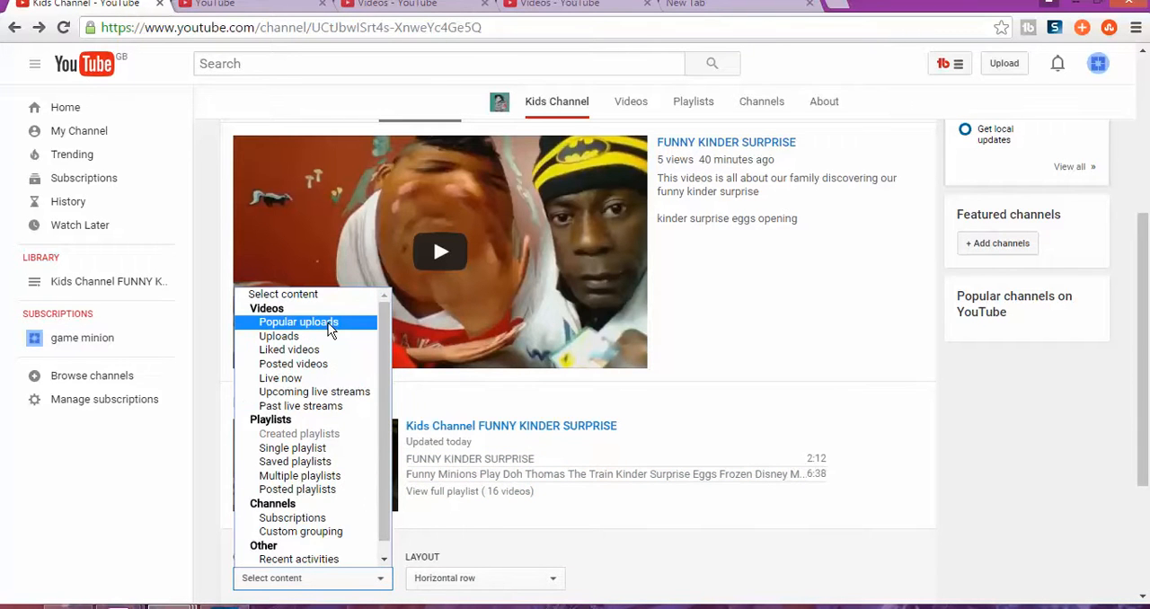
pyautogui.click(298, 322)
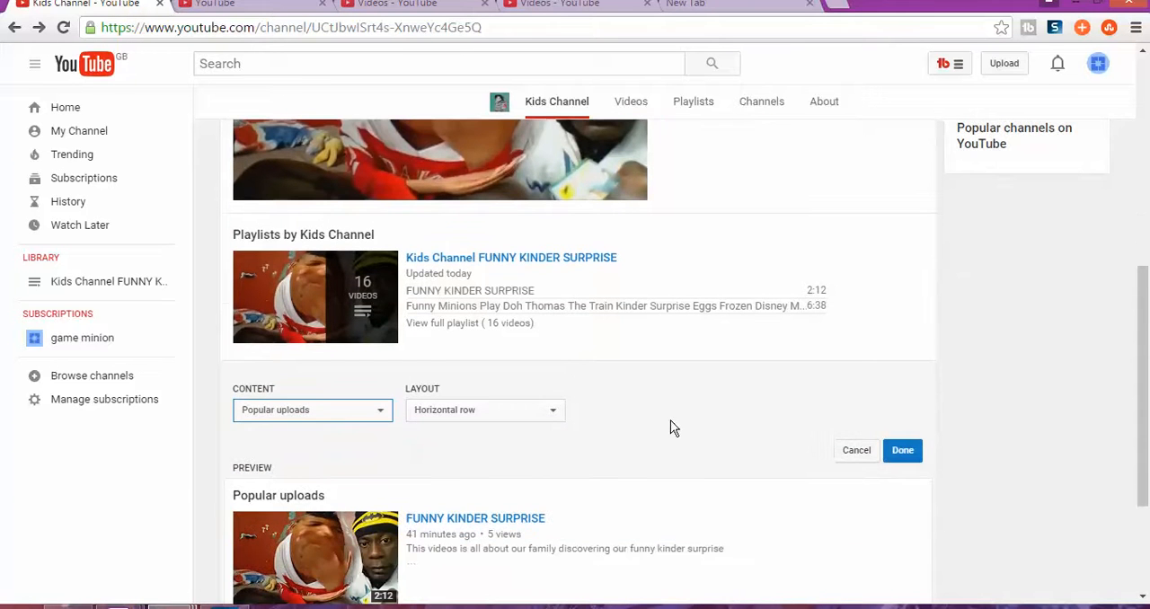
pyautogui.click(901, 450)
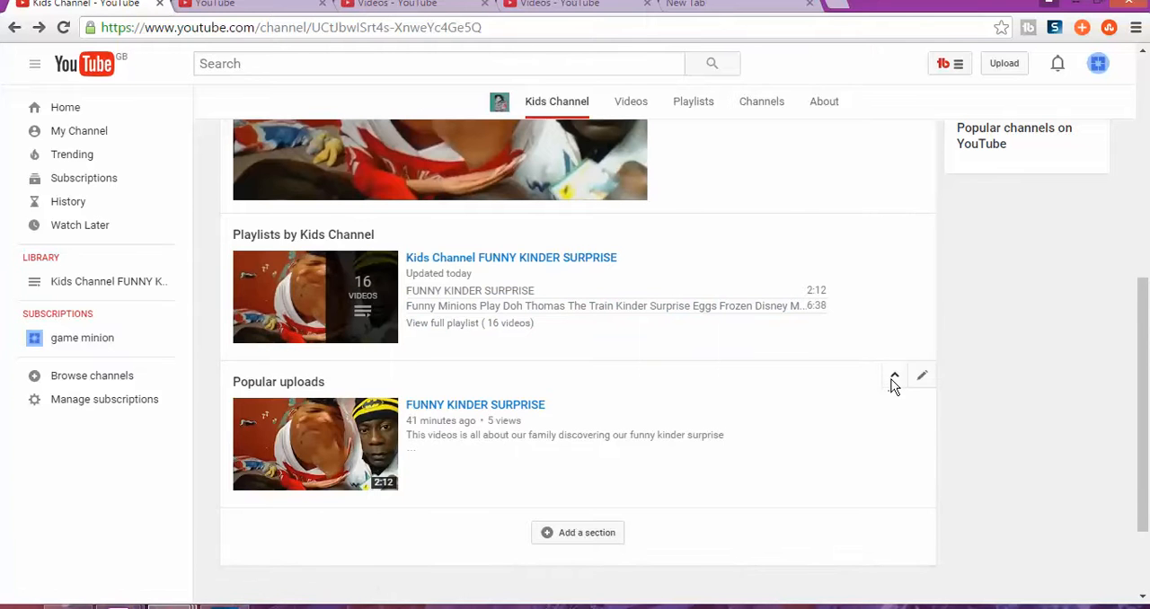
pyautogui.click(893, 377)
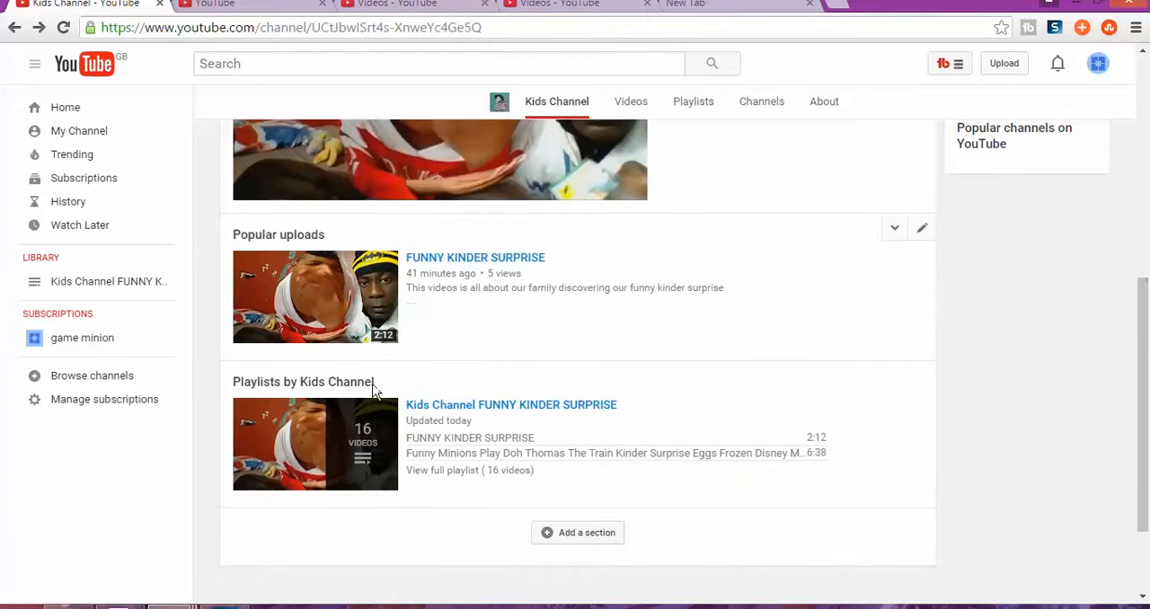
pyautogui.scroll(-3)
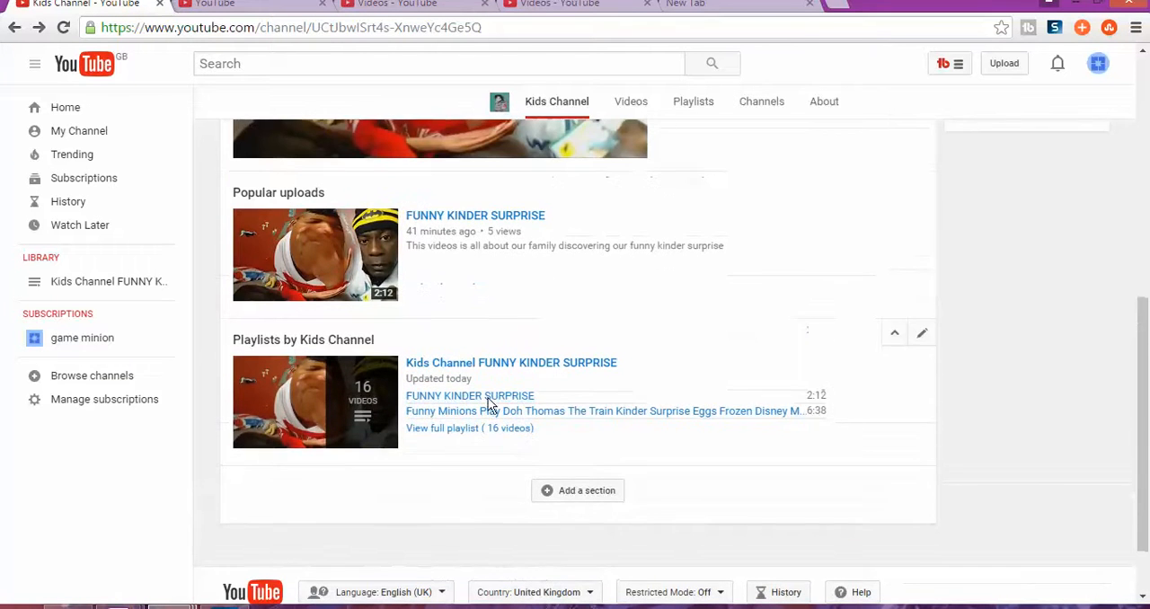
pyautogui.click(578, 489)
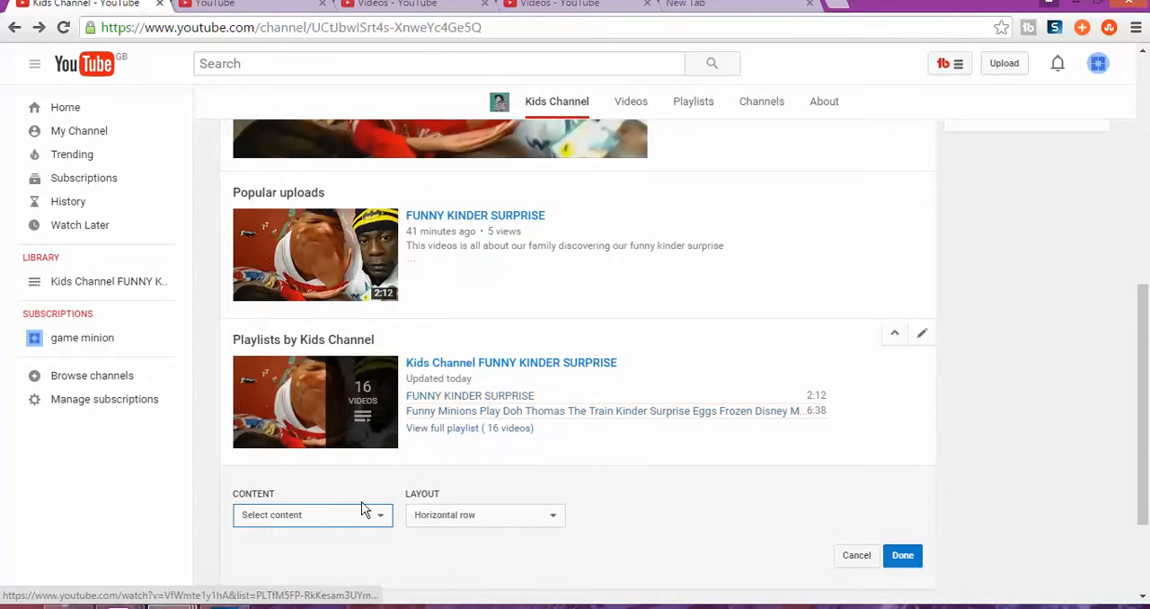
# Step: Add a Single playlist section showing the Kids Channel FUNNY KINDER SURPRISE playlist
pyautogui.click(312, 515)
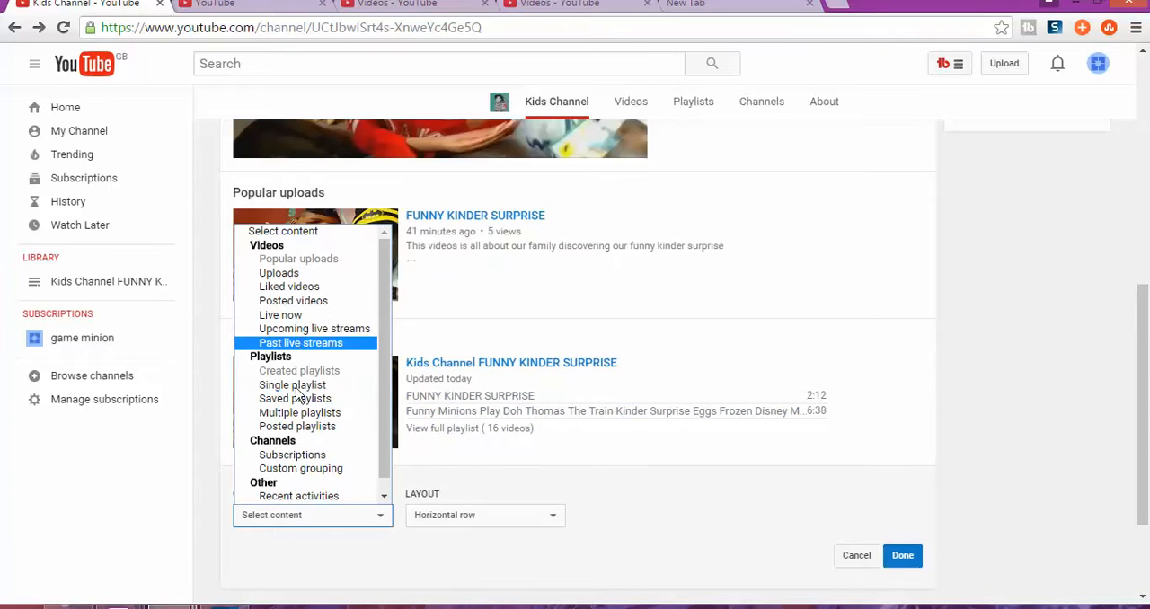
pyautogui.click(292, 385)
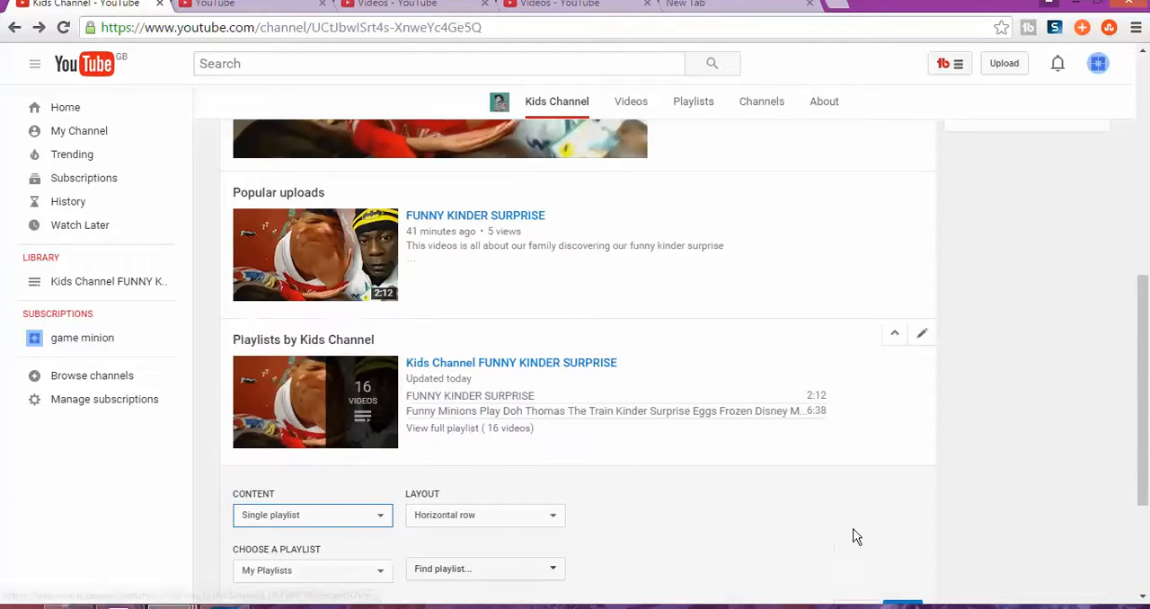
pyautogui.scroll(-3)
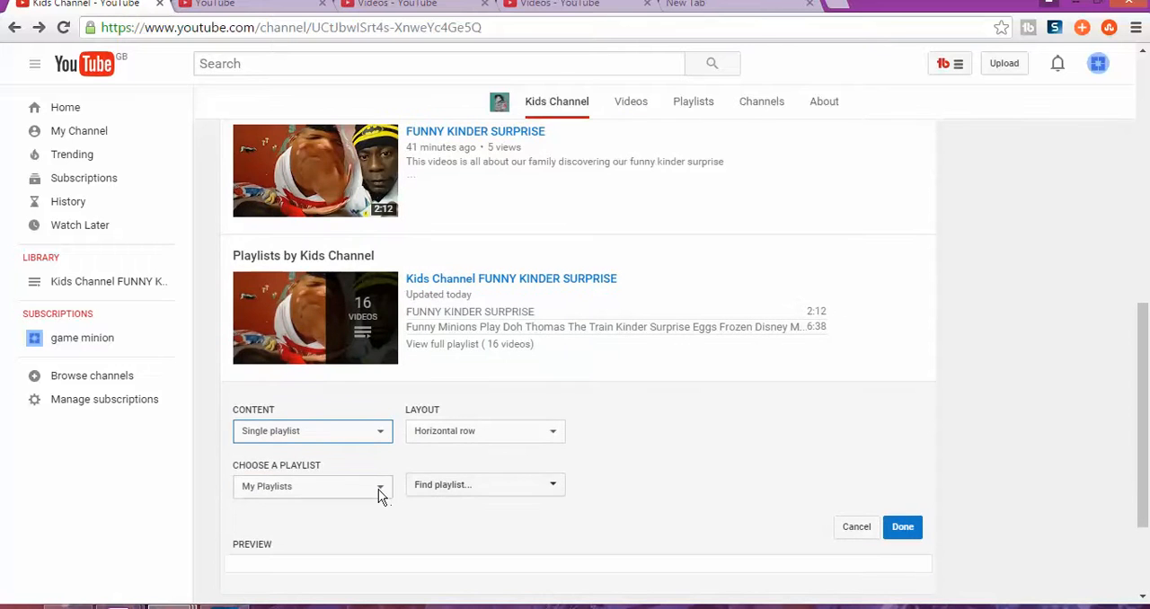
pyautogui.click(312, 486)
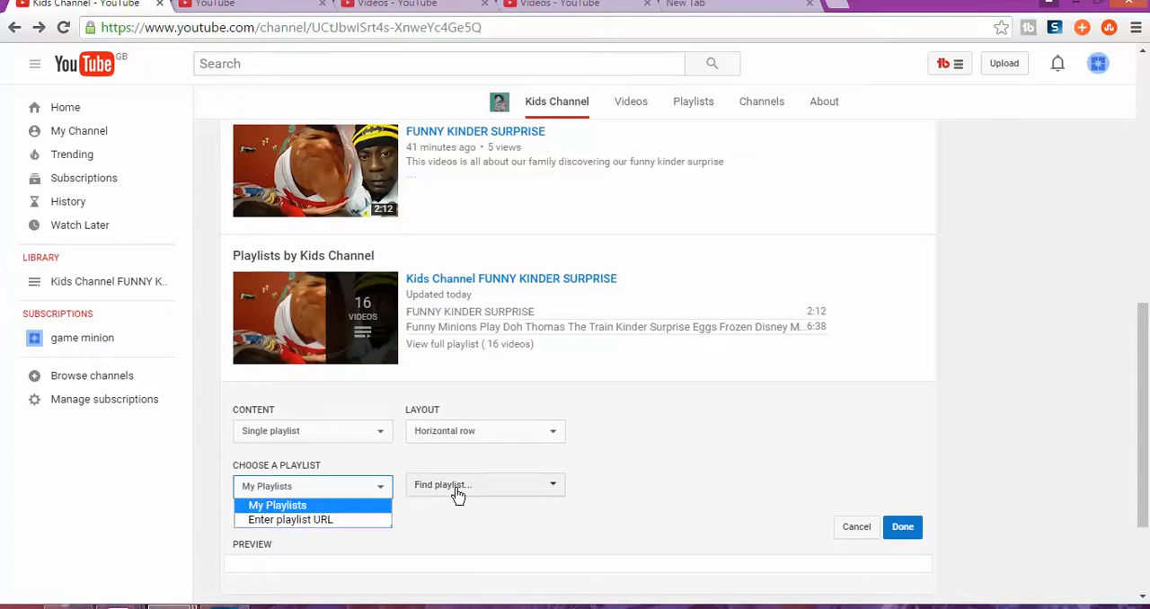
pyautogui.click(485, 484)
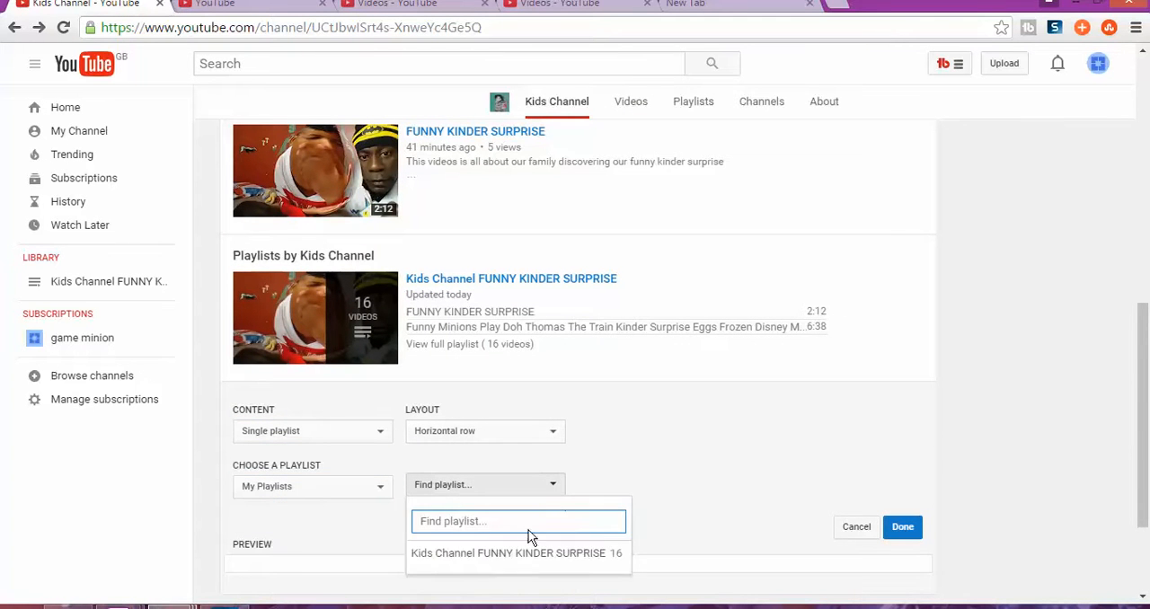
pyautogui.scroll(-3)
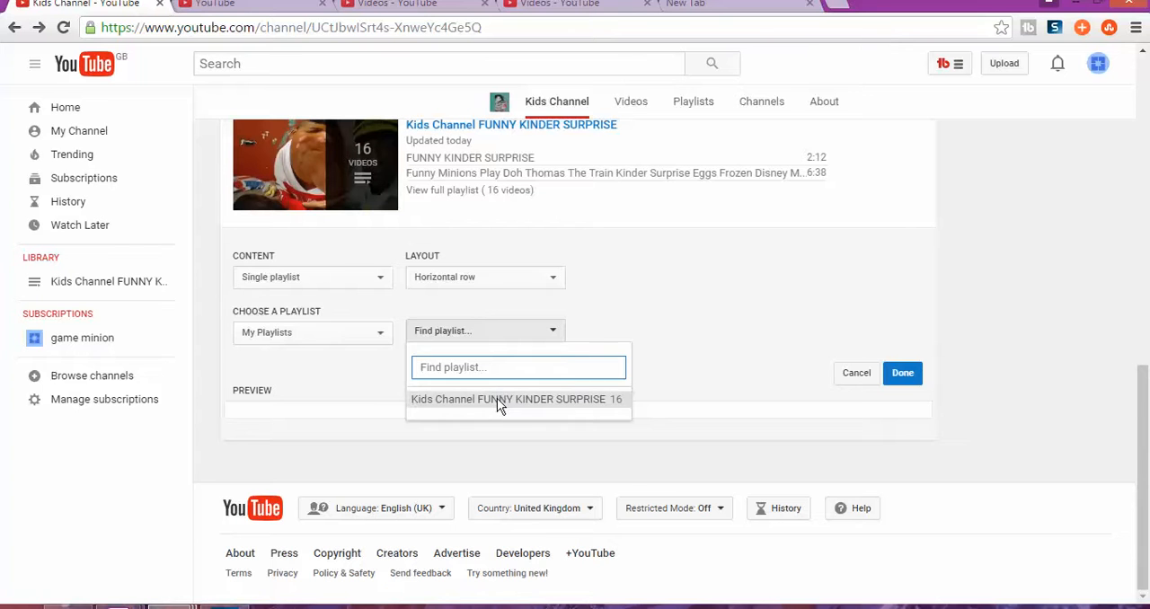
pyautogui.click(510, 399)
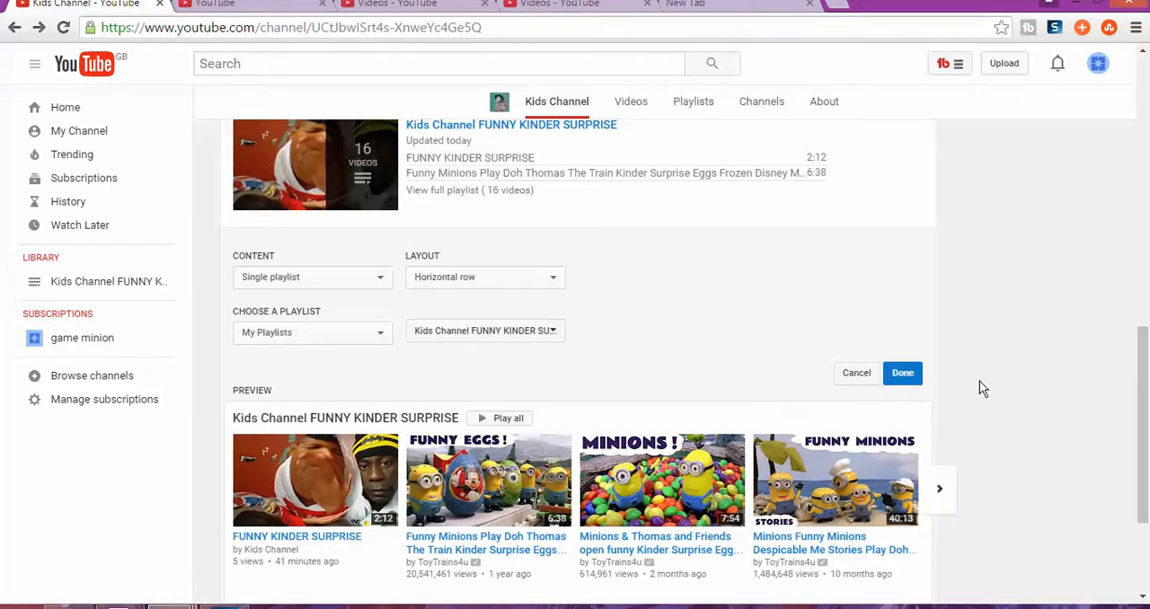
pyautogui.click(901, 373)
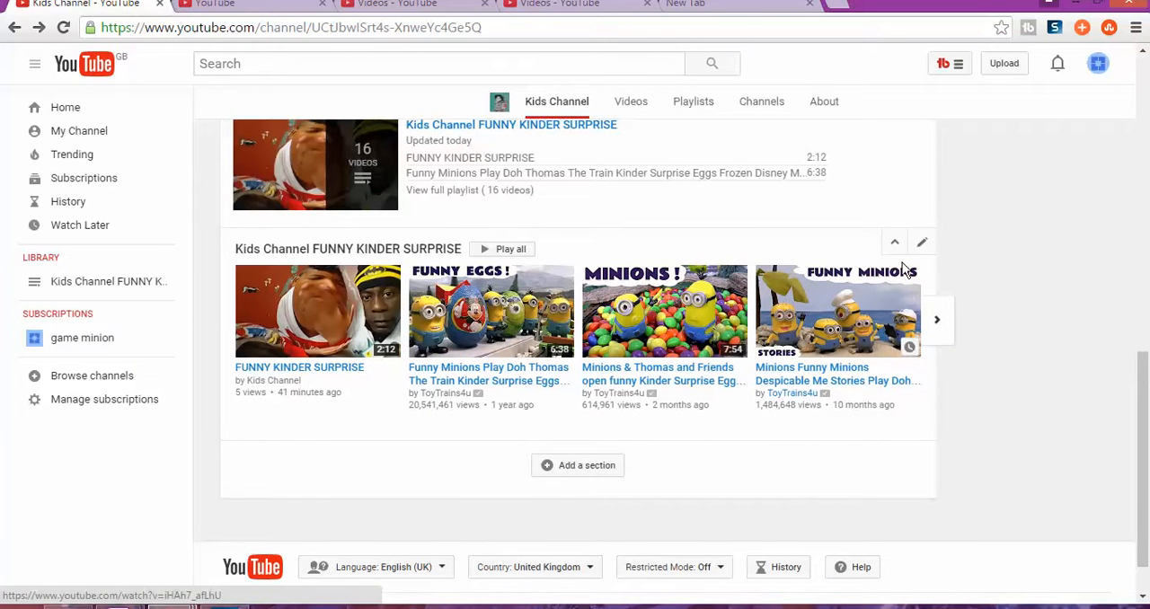
pyautogui.scroll(-3)
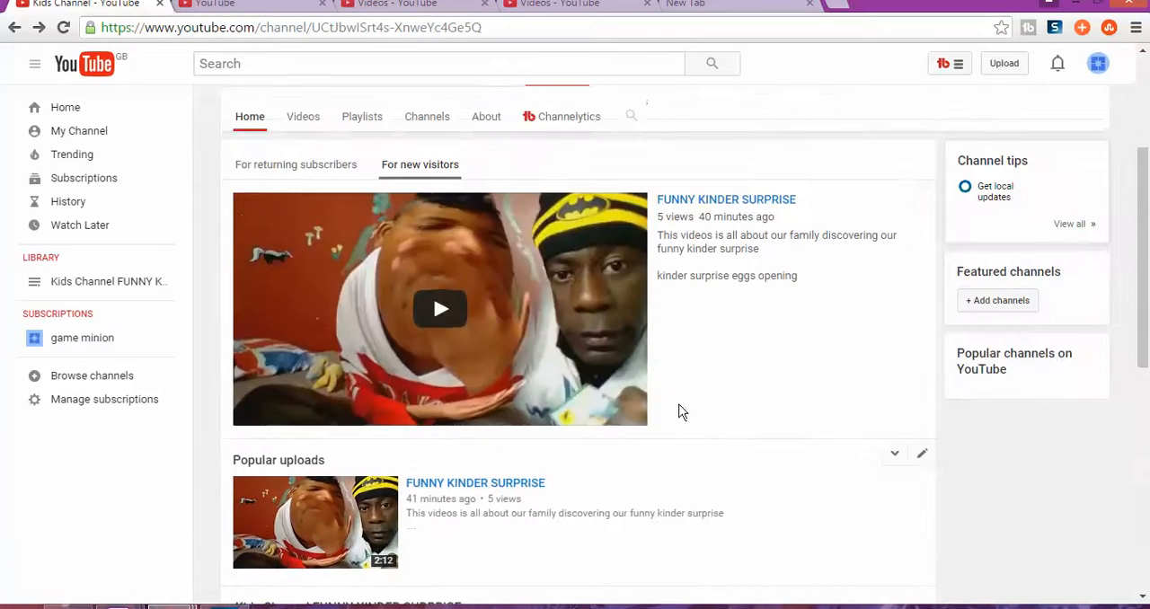
# Step: Scroll down below the FUNNY KINDER SURPRISE and Playlists by Kids Channel sections to add one more section
pyautogui.scroll(-3)
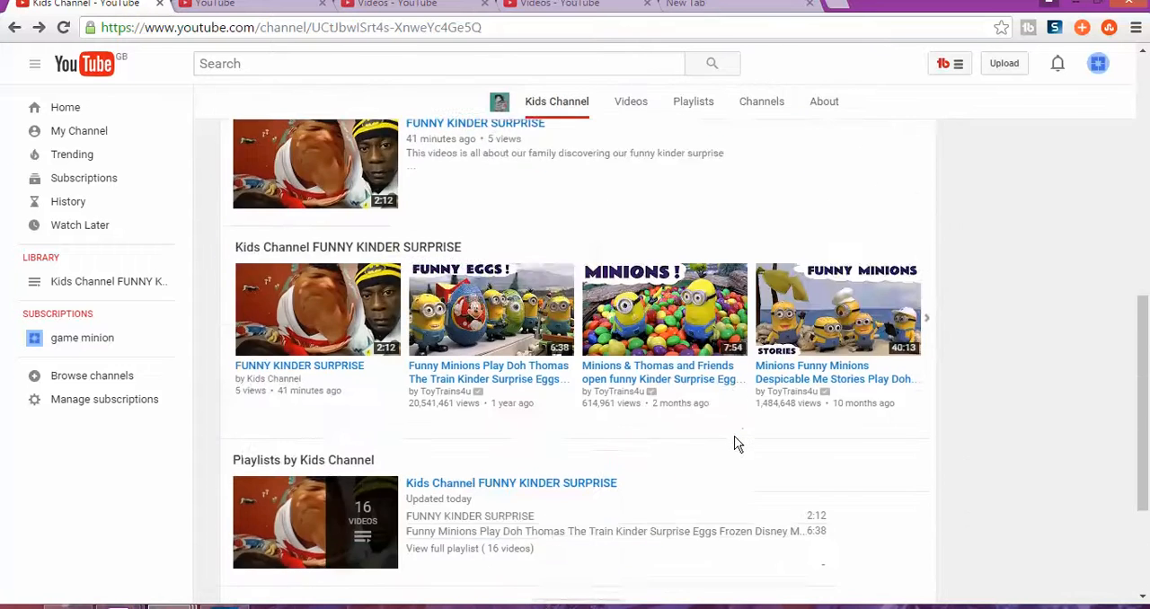
pyautogui.scroll(-3)
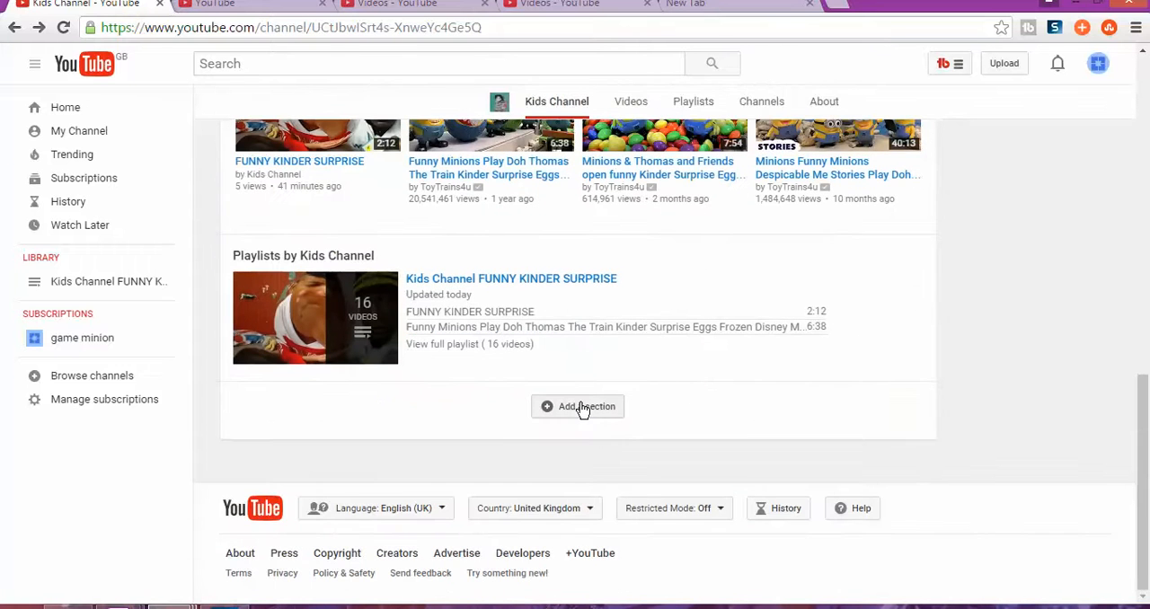
pyautogui.click(577, 406)
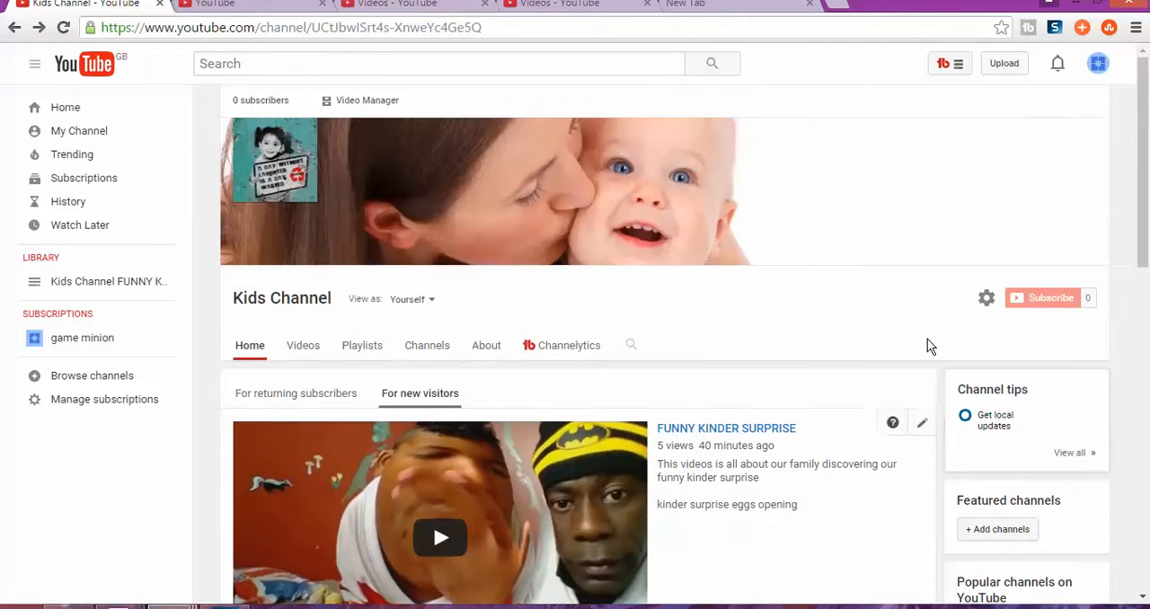
pyautogui.moveTo(788, 535)
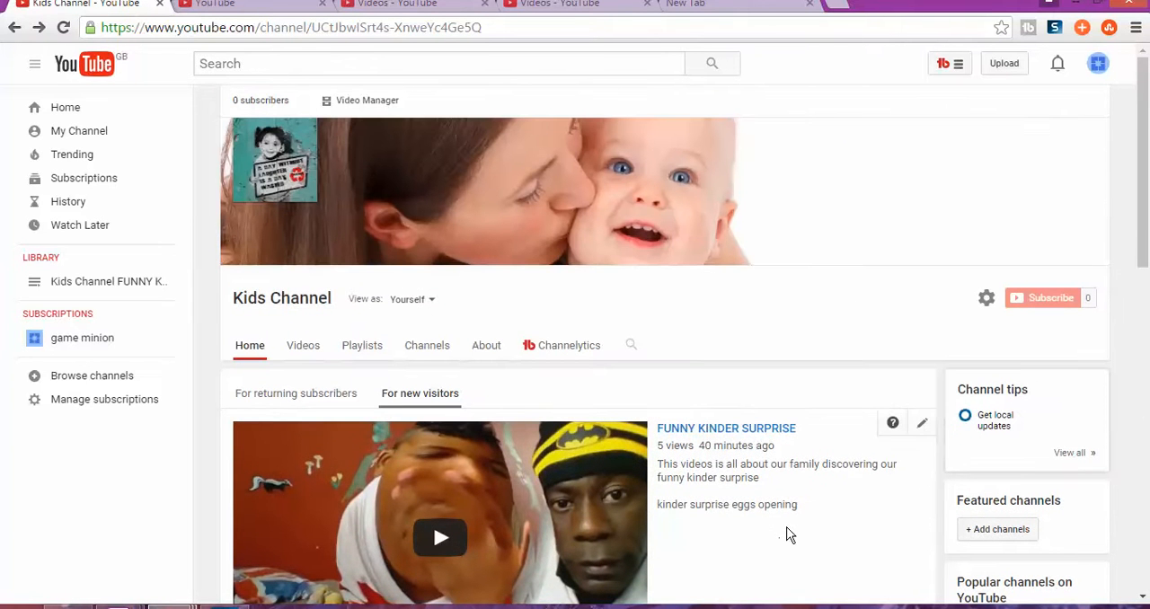
pyautogui.moveTo(793, 526)
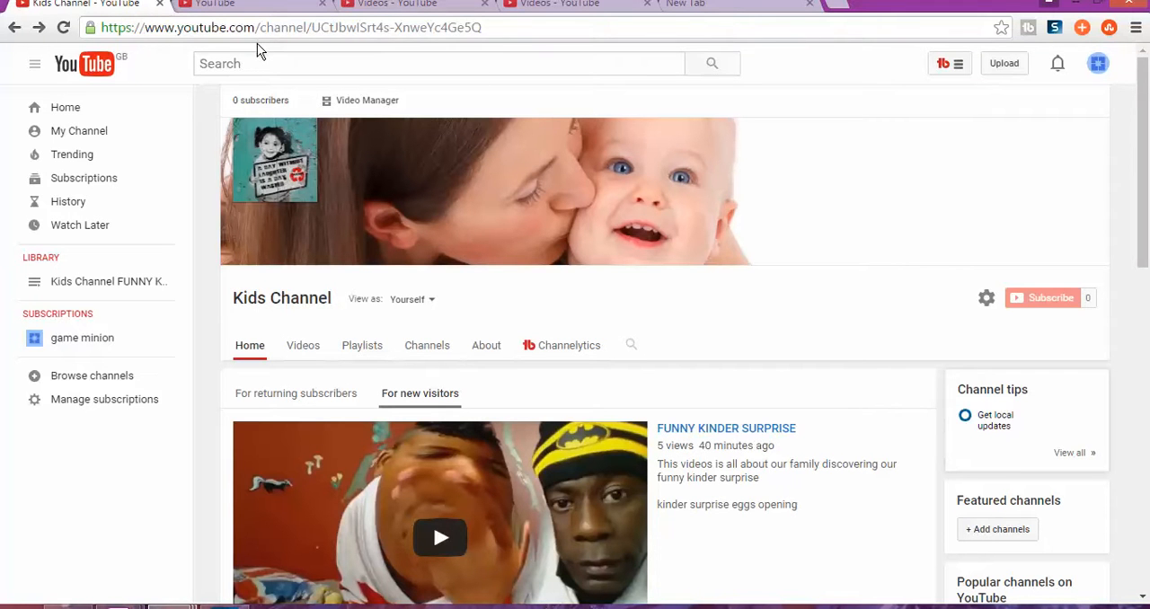
pyautogui.moveTo(528, 292)
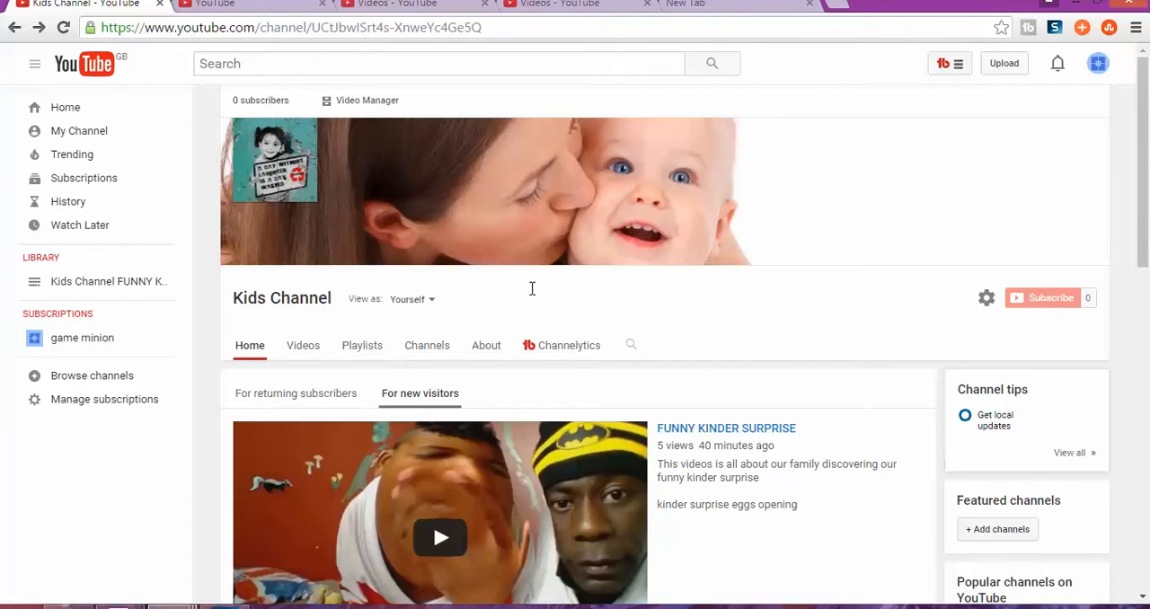
pyautogui.scroll(-3)
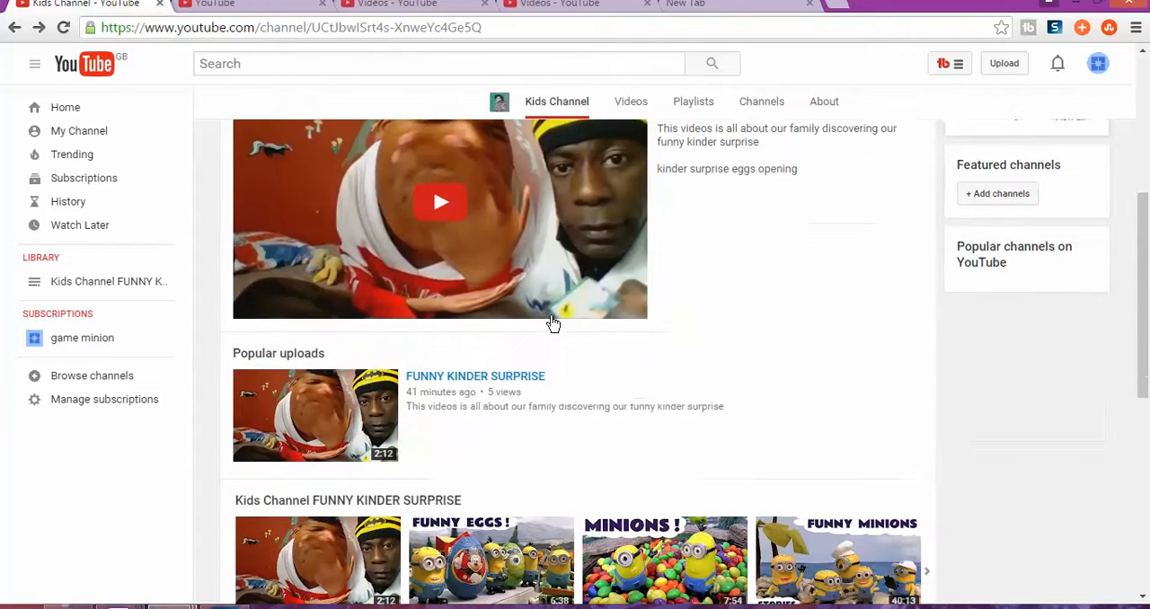